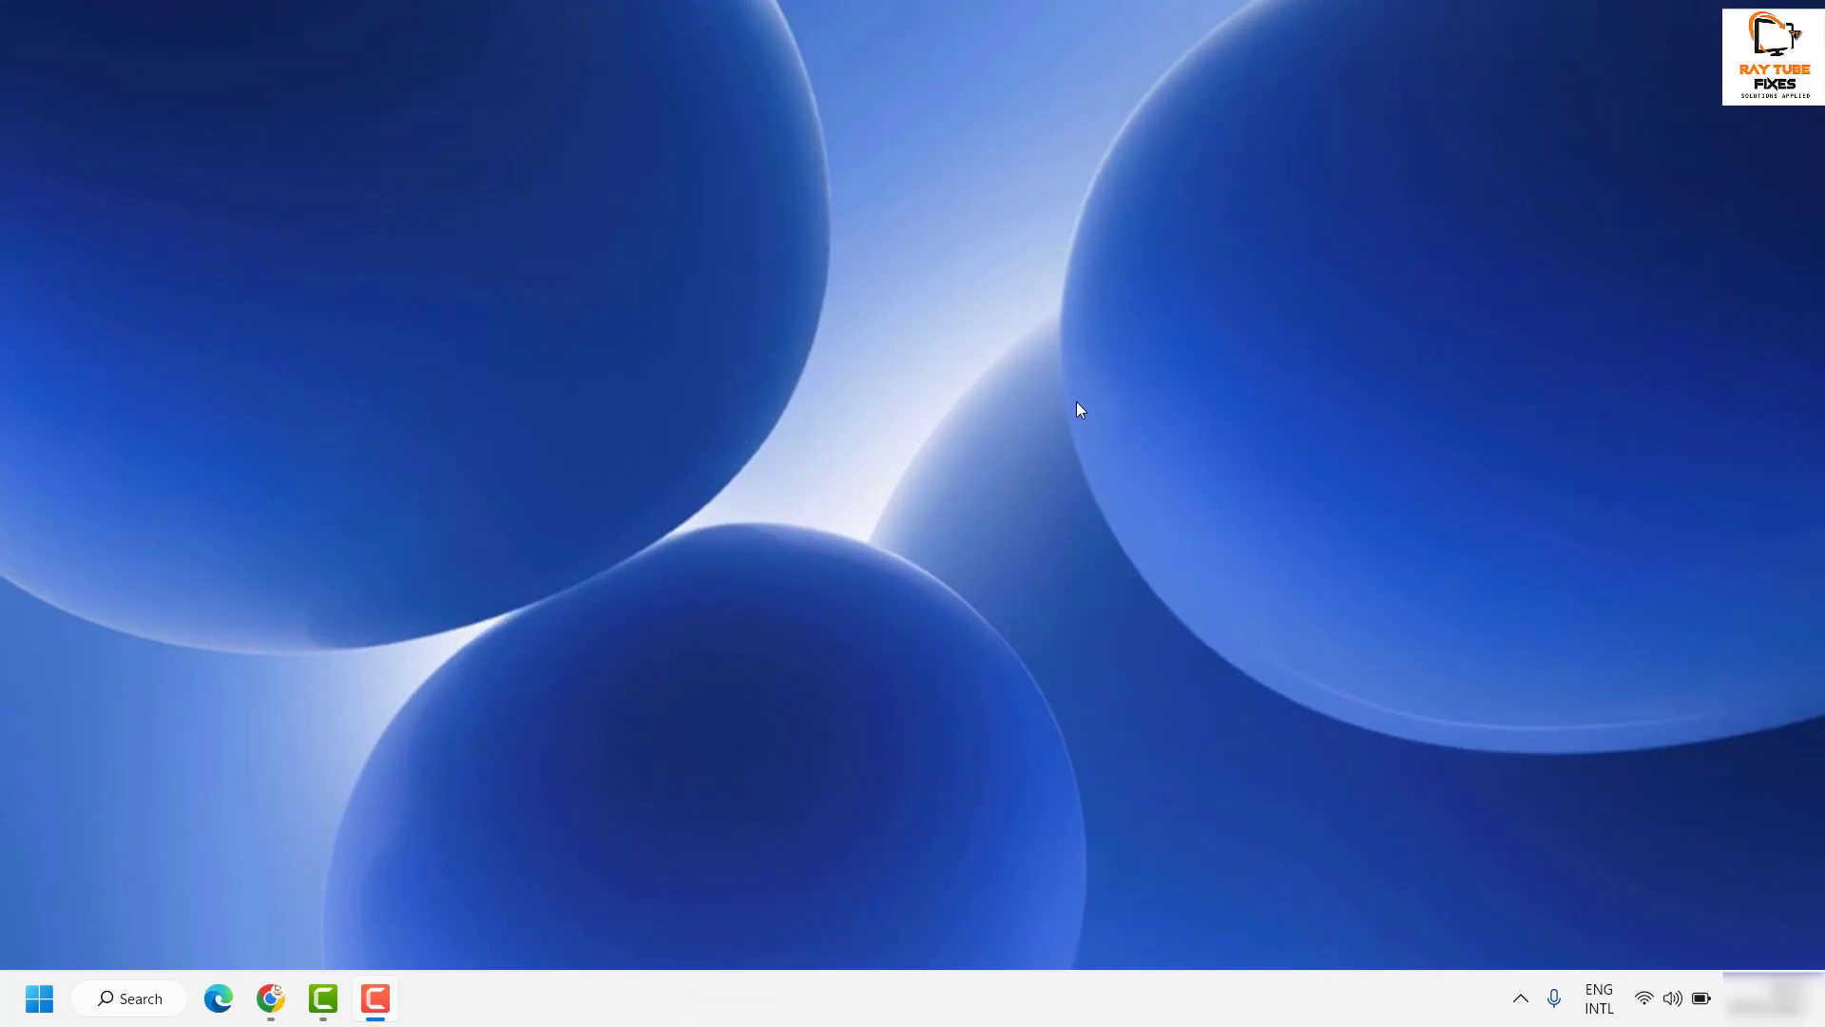
mouse_move(1054, 393)
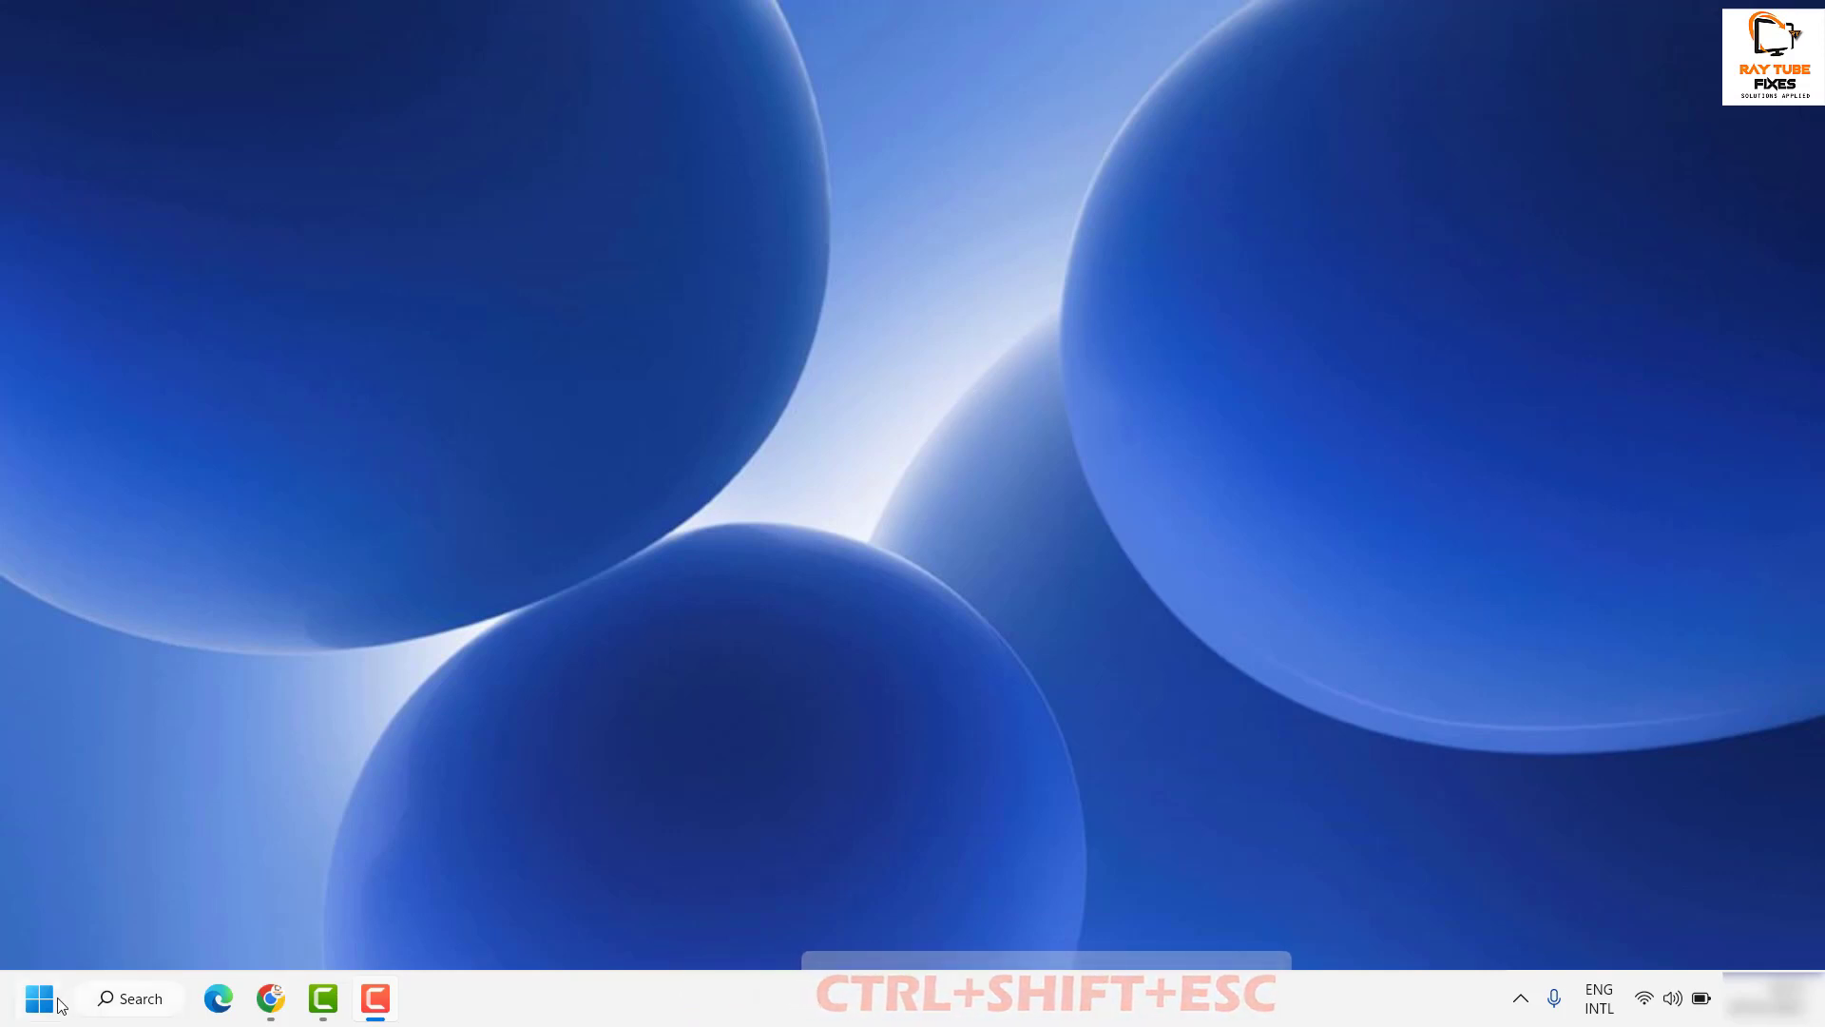
- Right-click the Start area of the taskbar to launch Task Manager
right_click(38, 999)
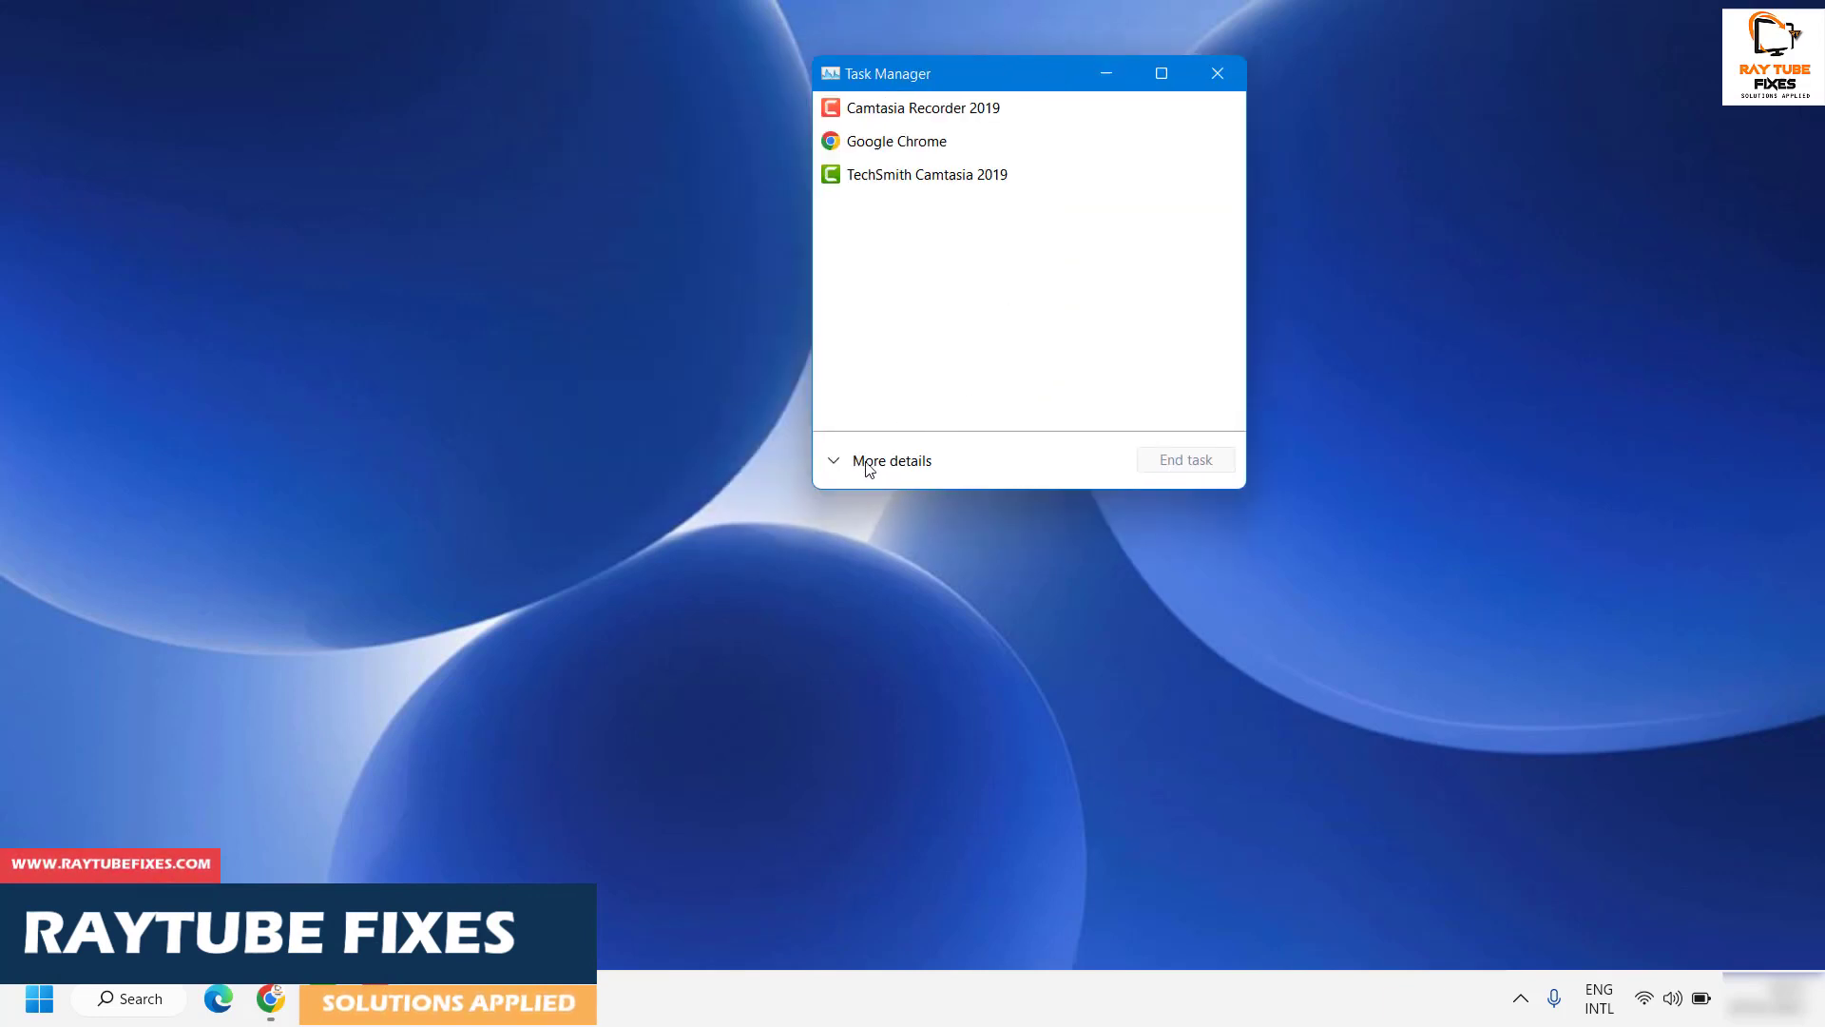
- Expand Task Manager to More details and bring up Windows Explorer's context menu
left_click(890, 460)
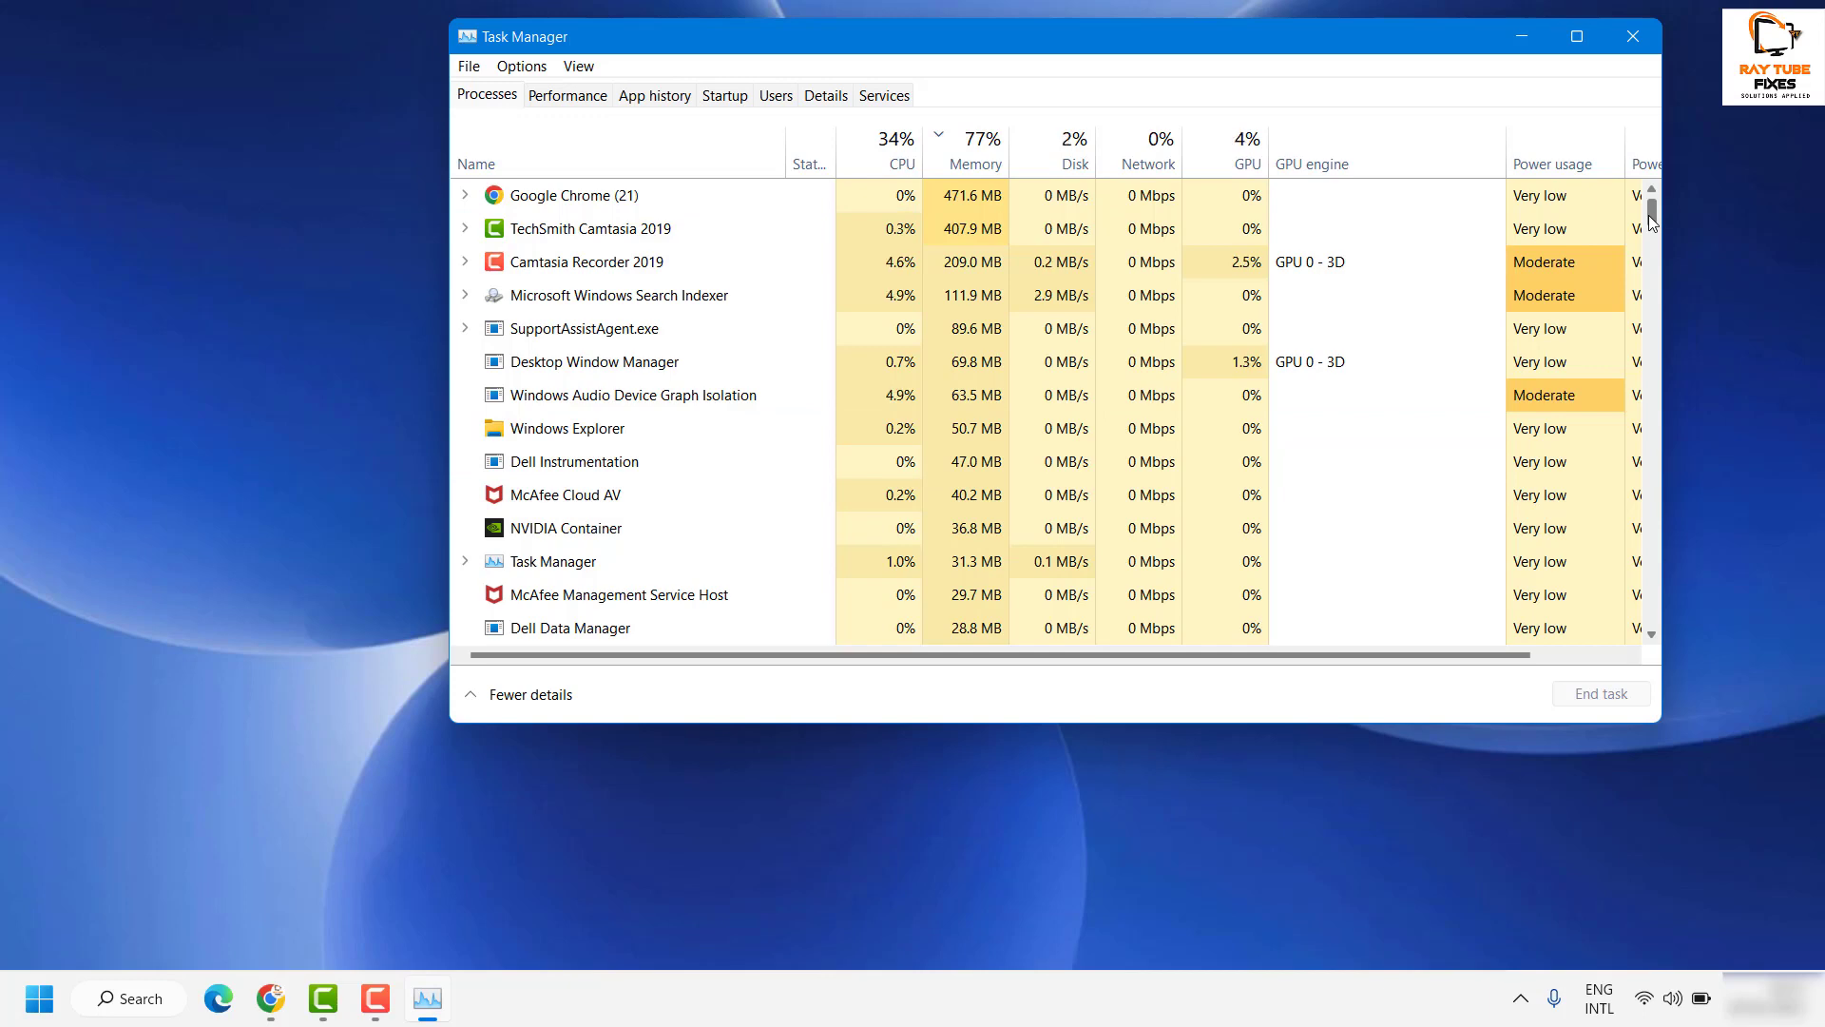
scroll("down", 3)
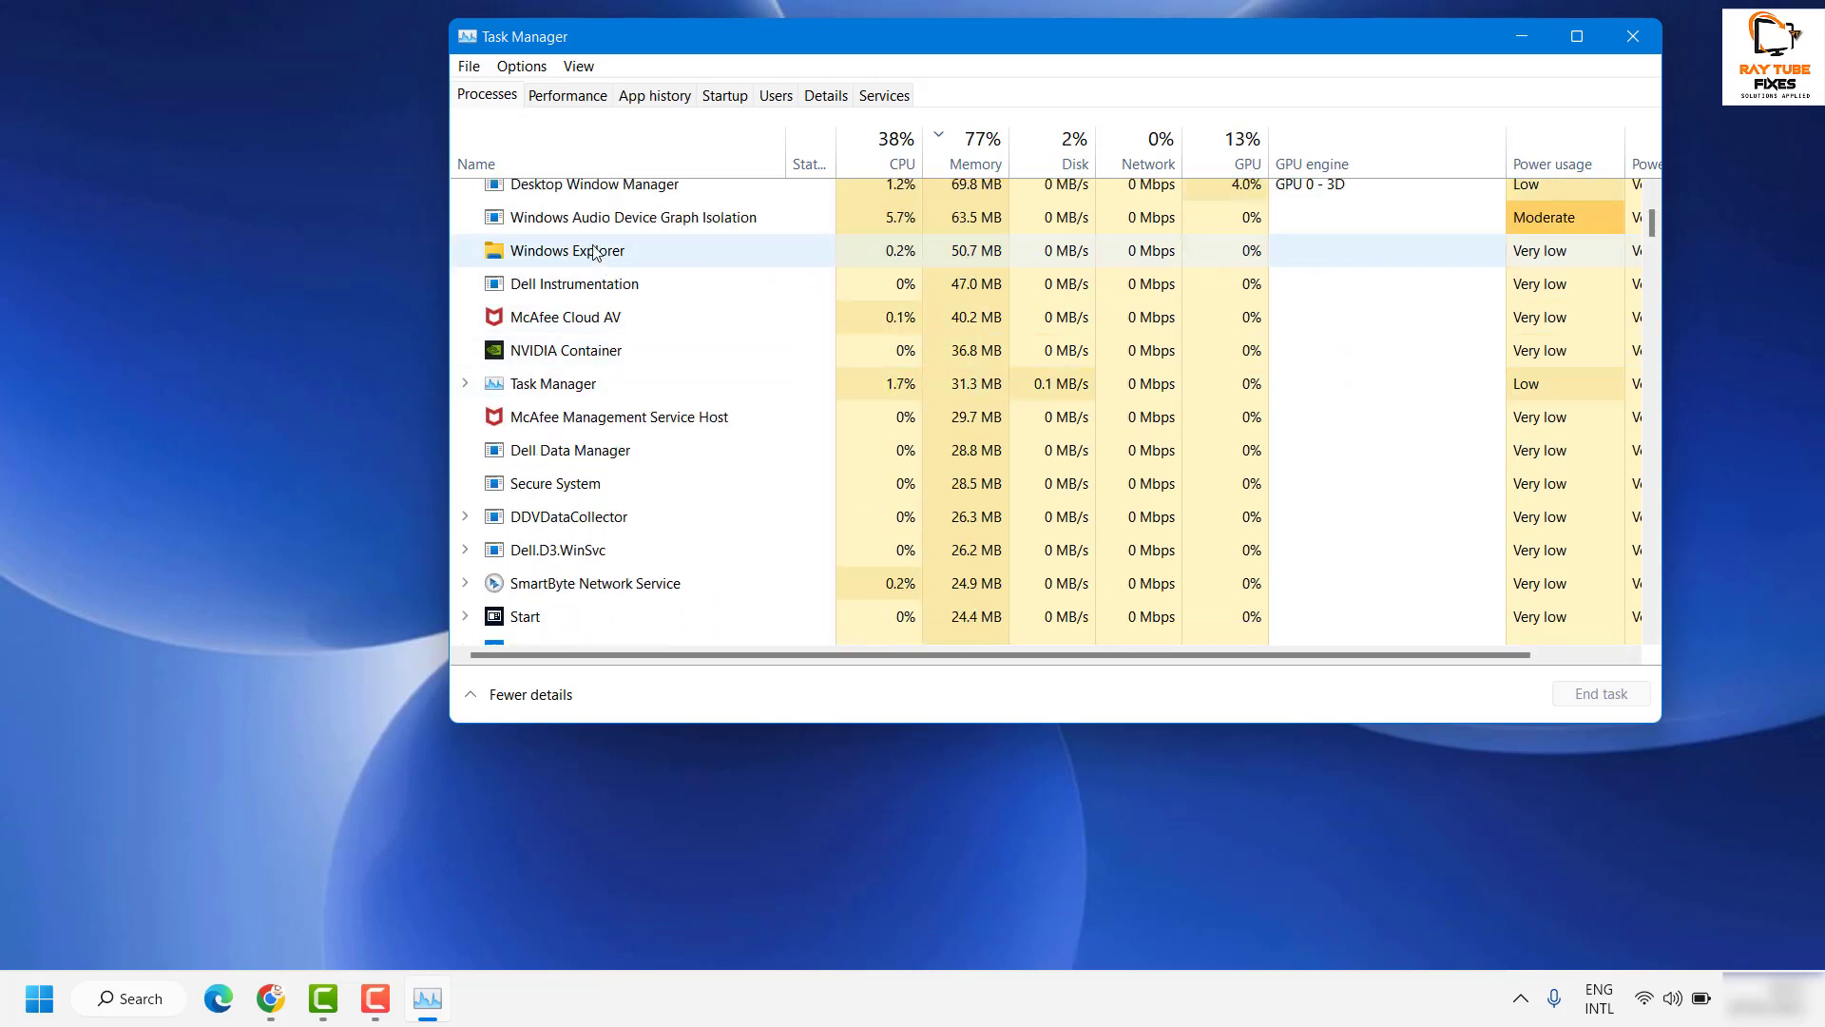
right_click(567, 251)
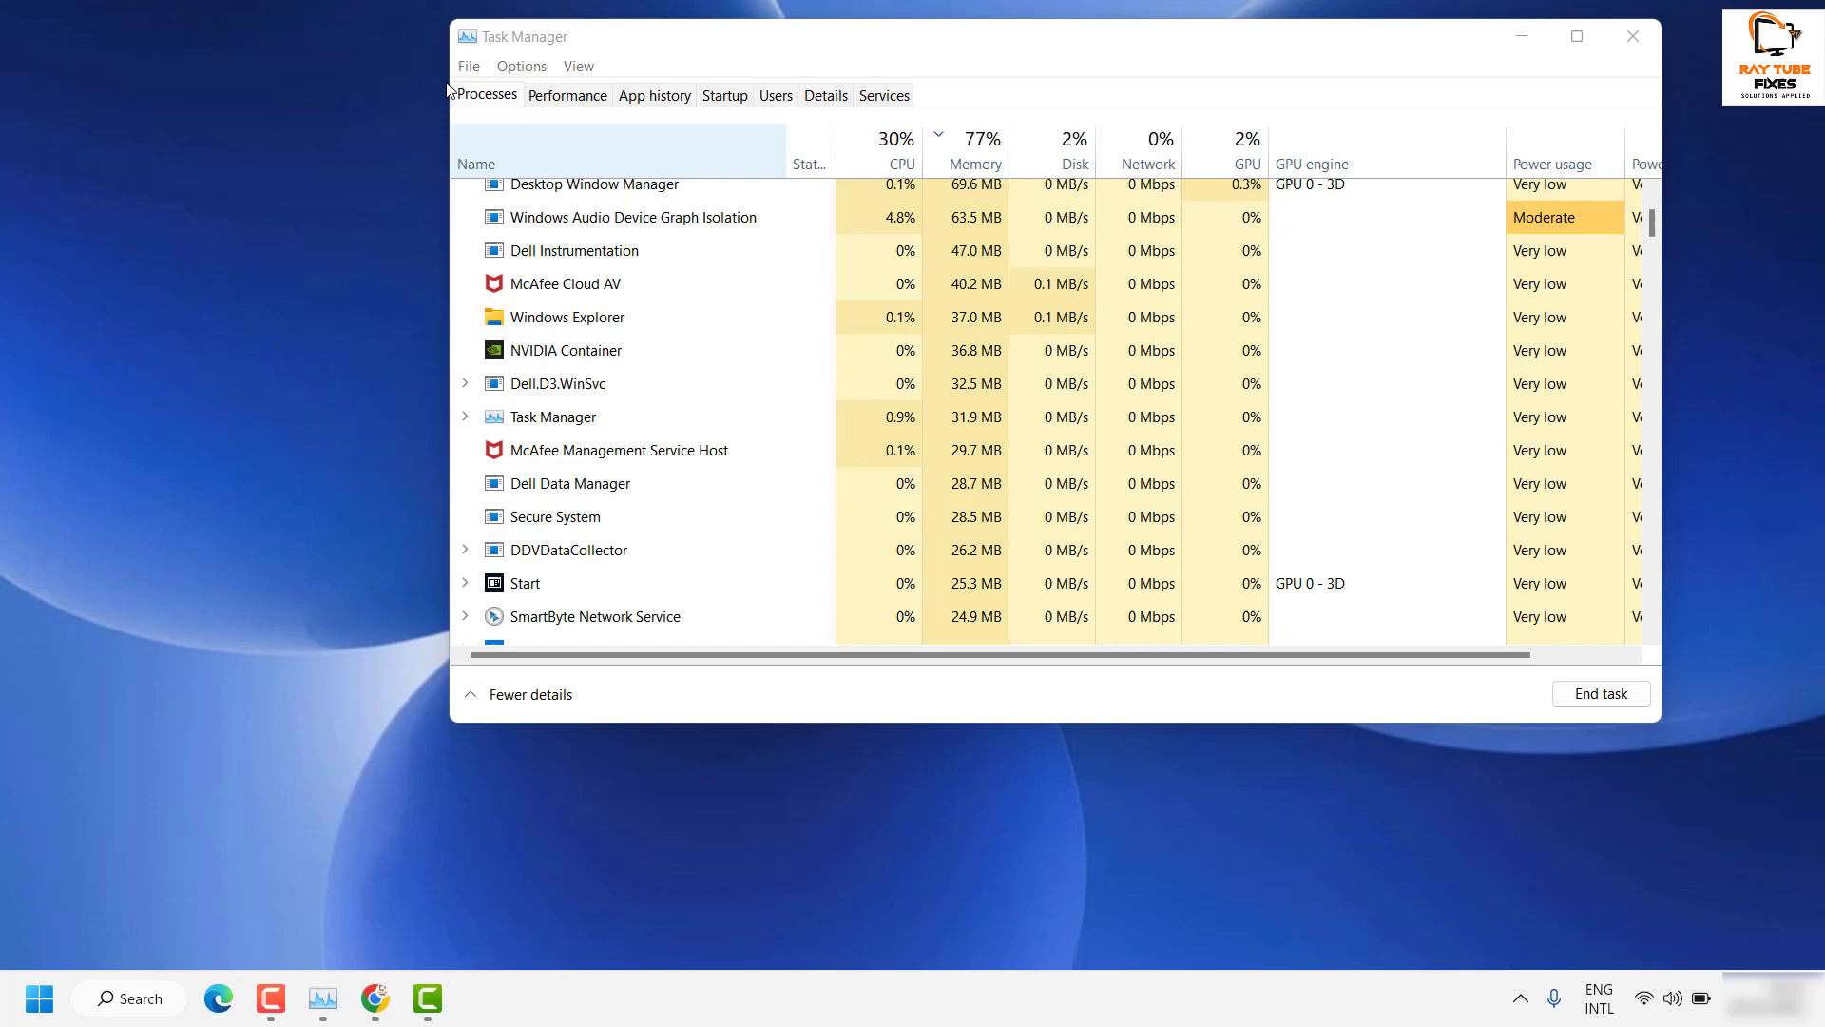
- End Windows Explorer and relaunch explorer.exe through File > Run new task
left_click(468, 65)
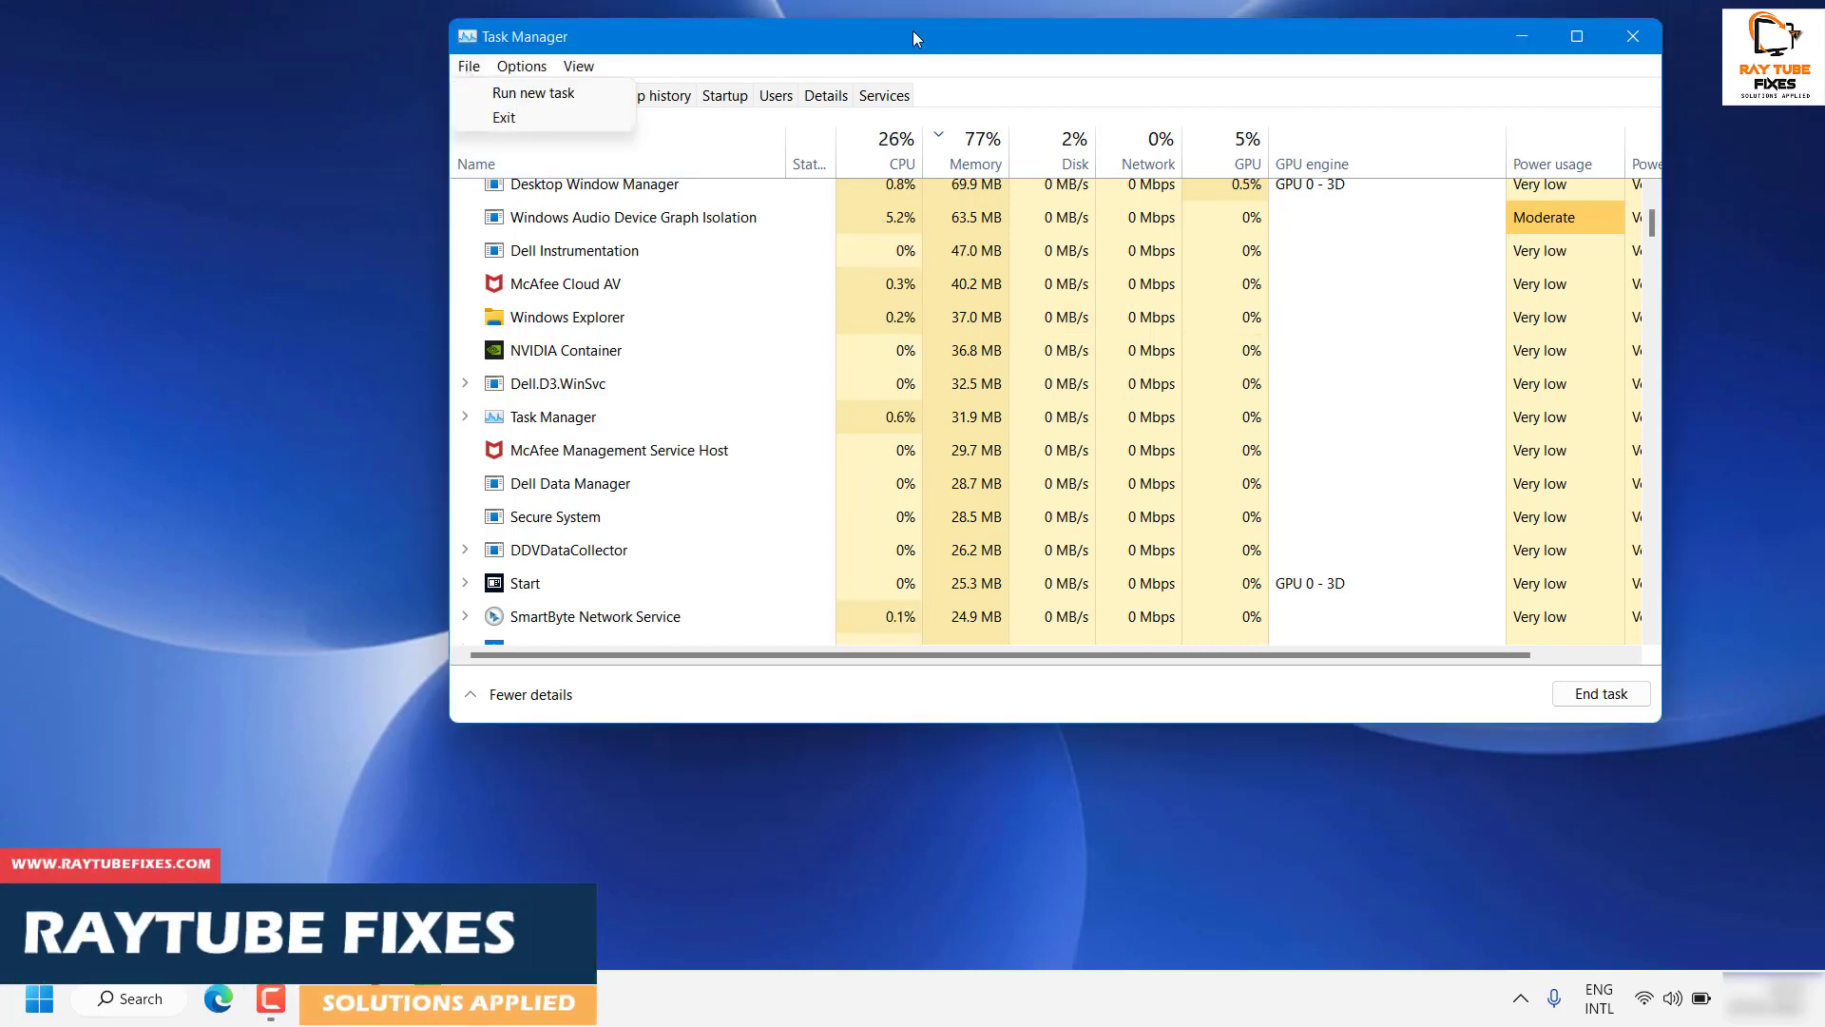
right_click(567, 316)
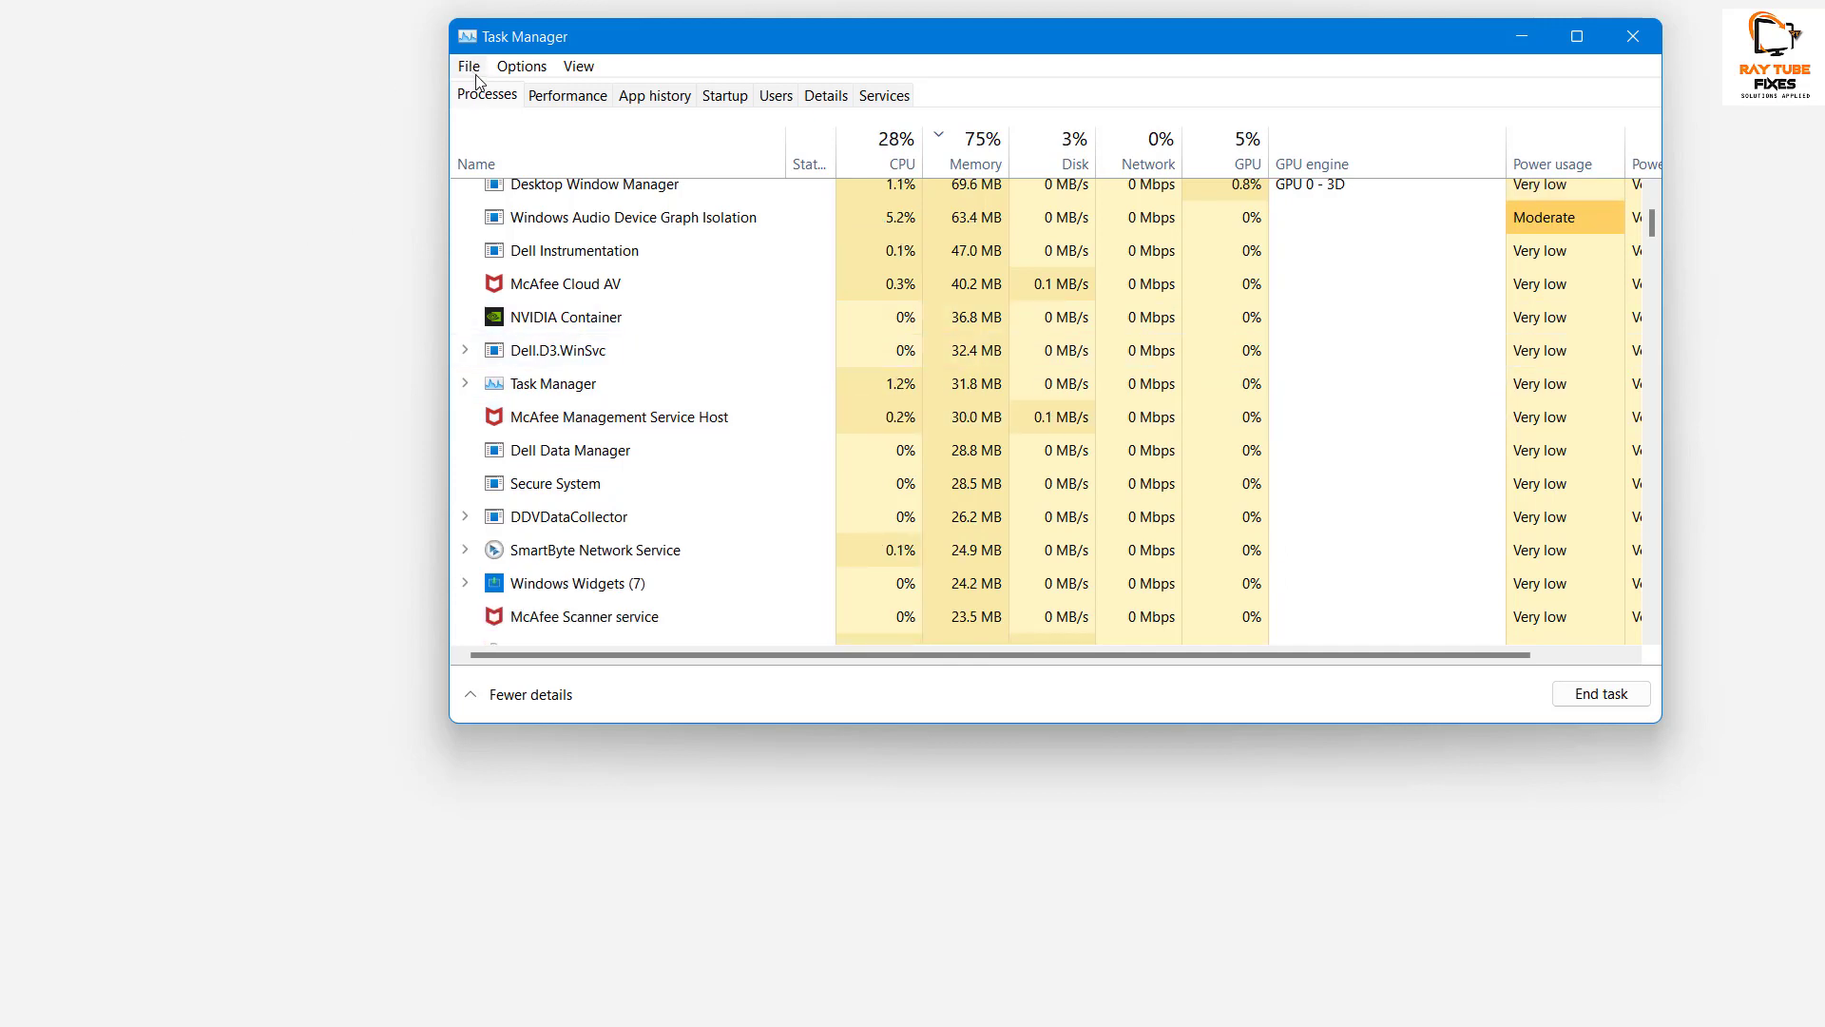
left_click(468, 66)
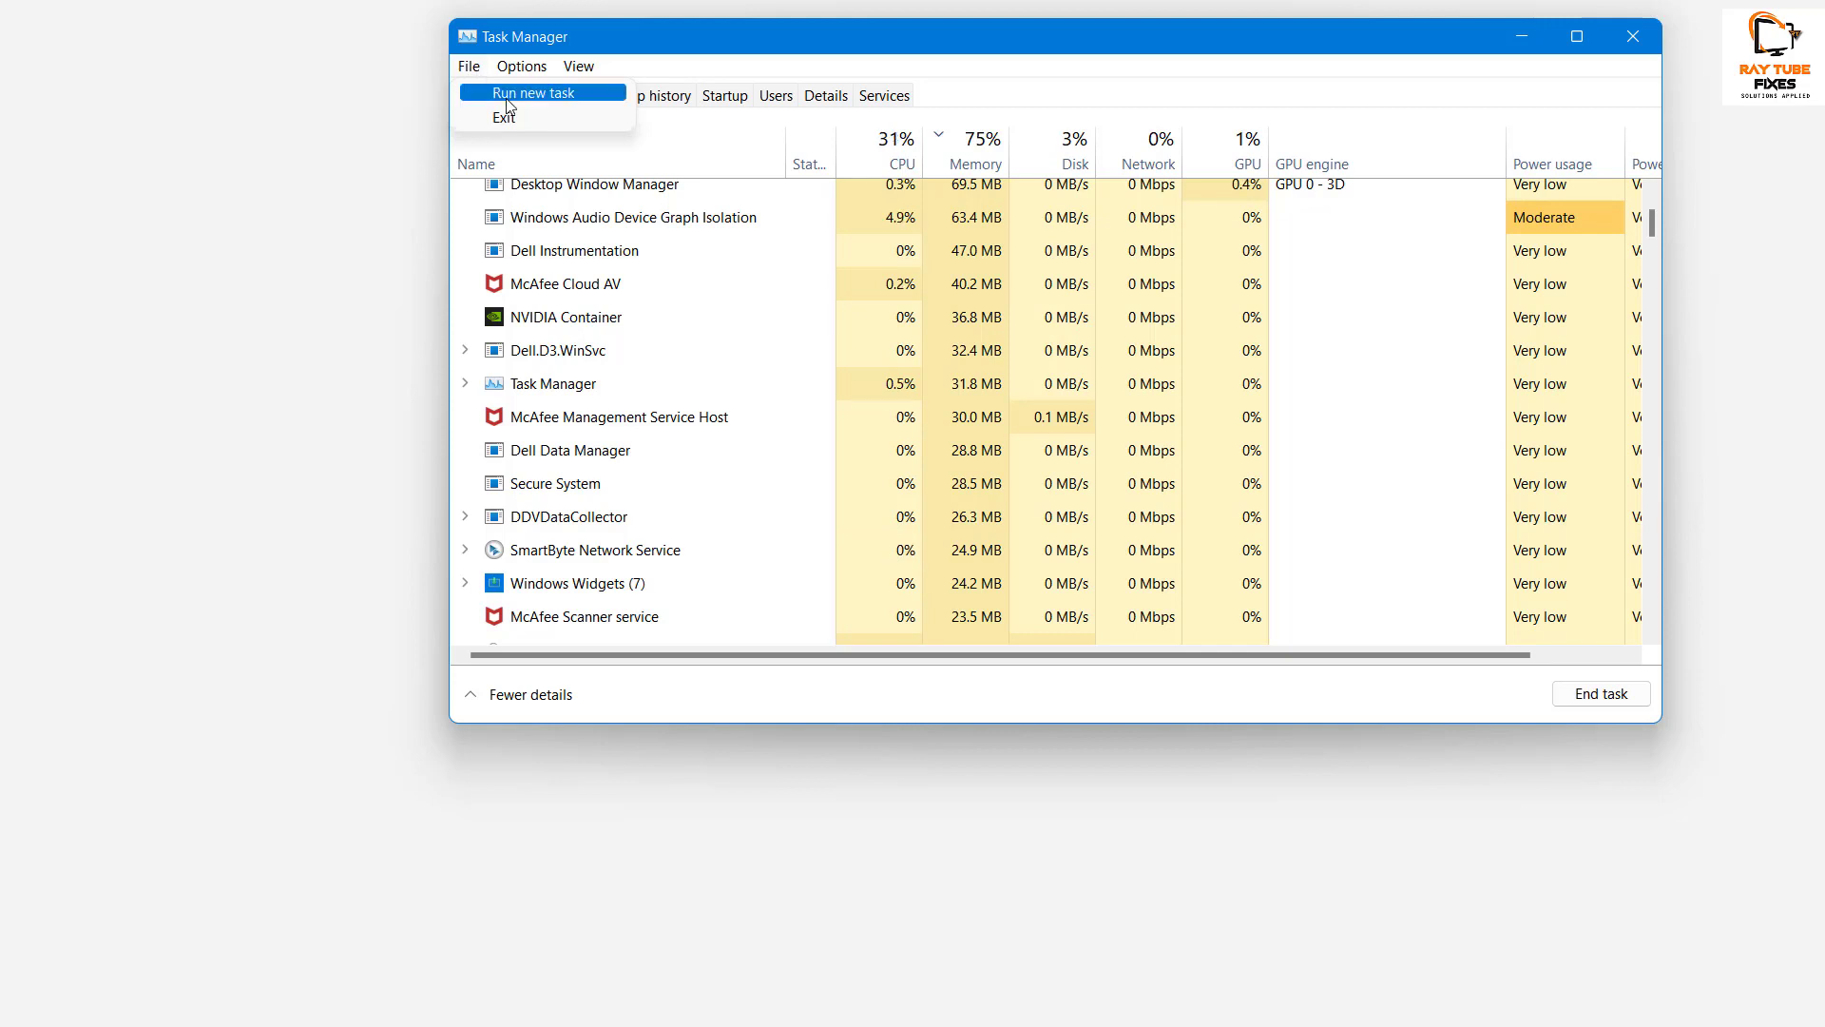
left_click(531, 93)
type("explorer.exe")
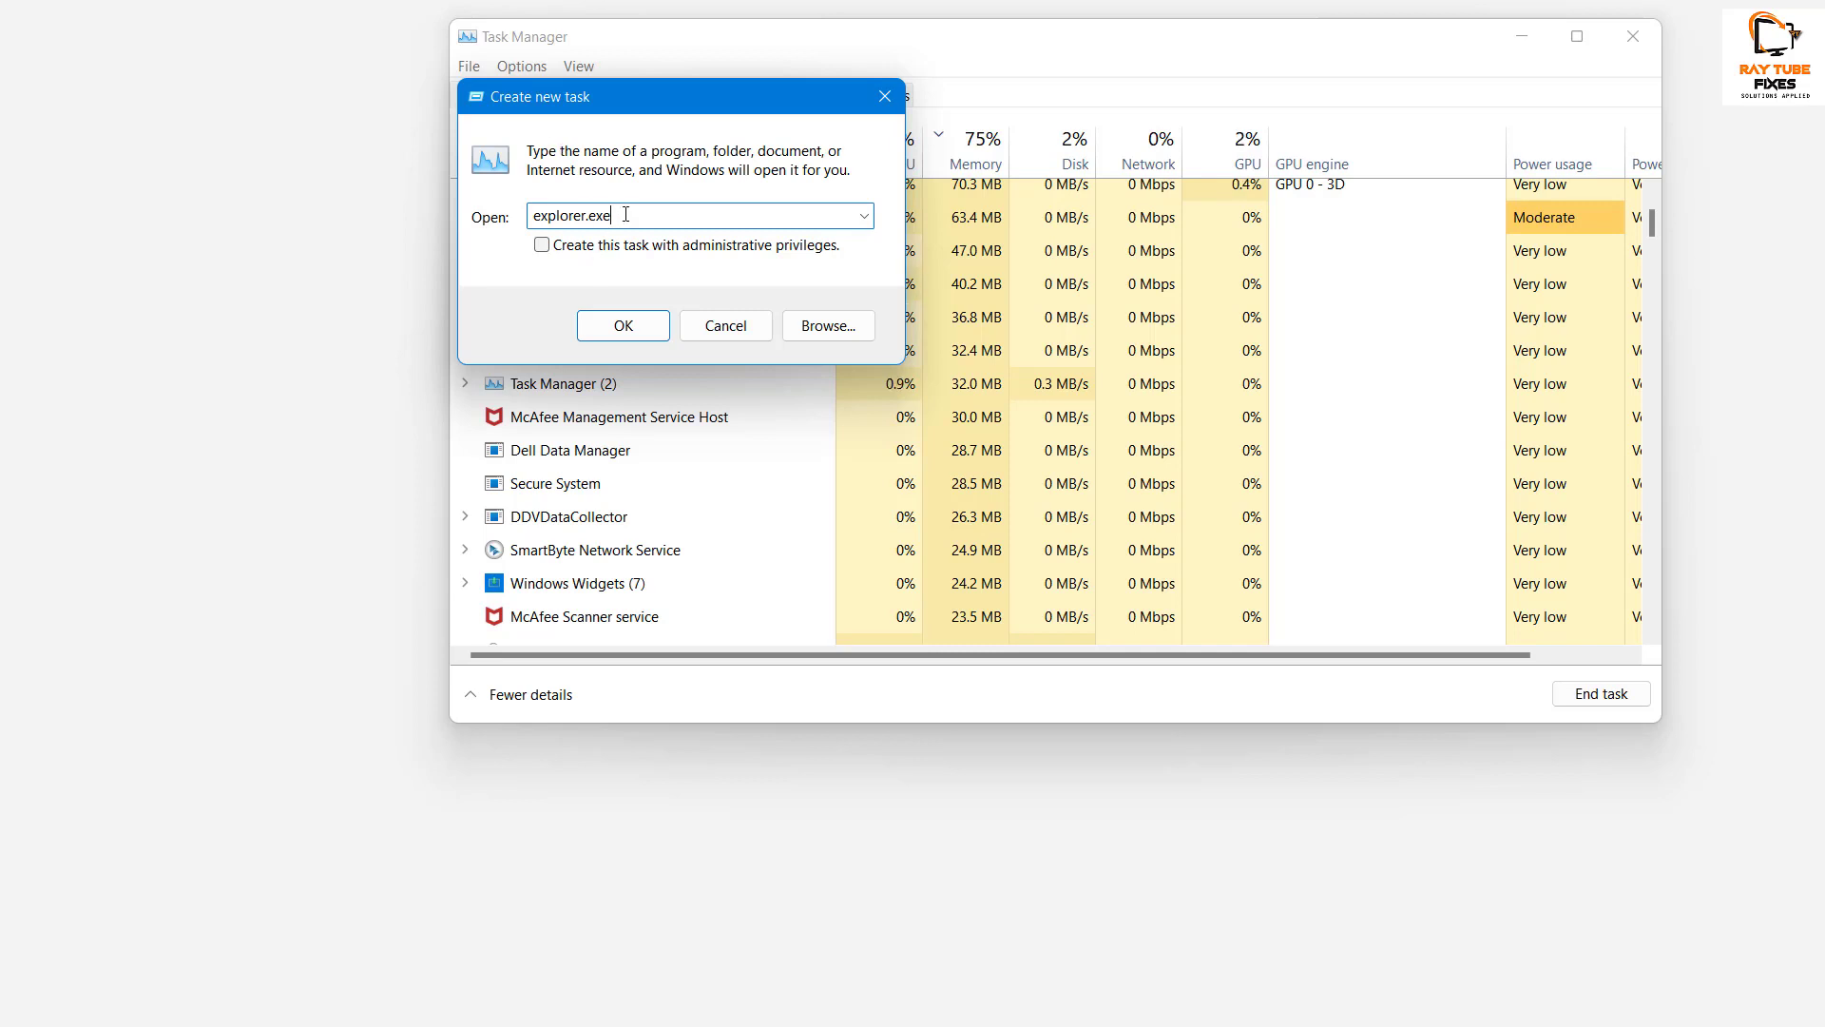
triple_click(570, 216)
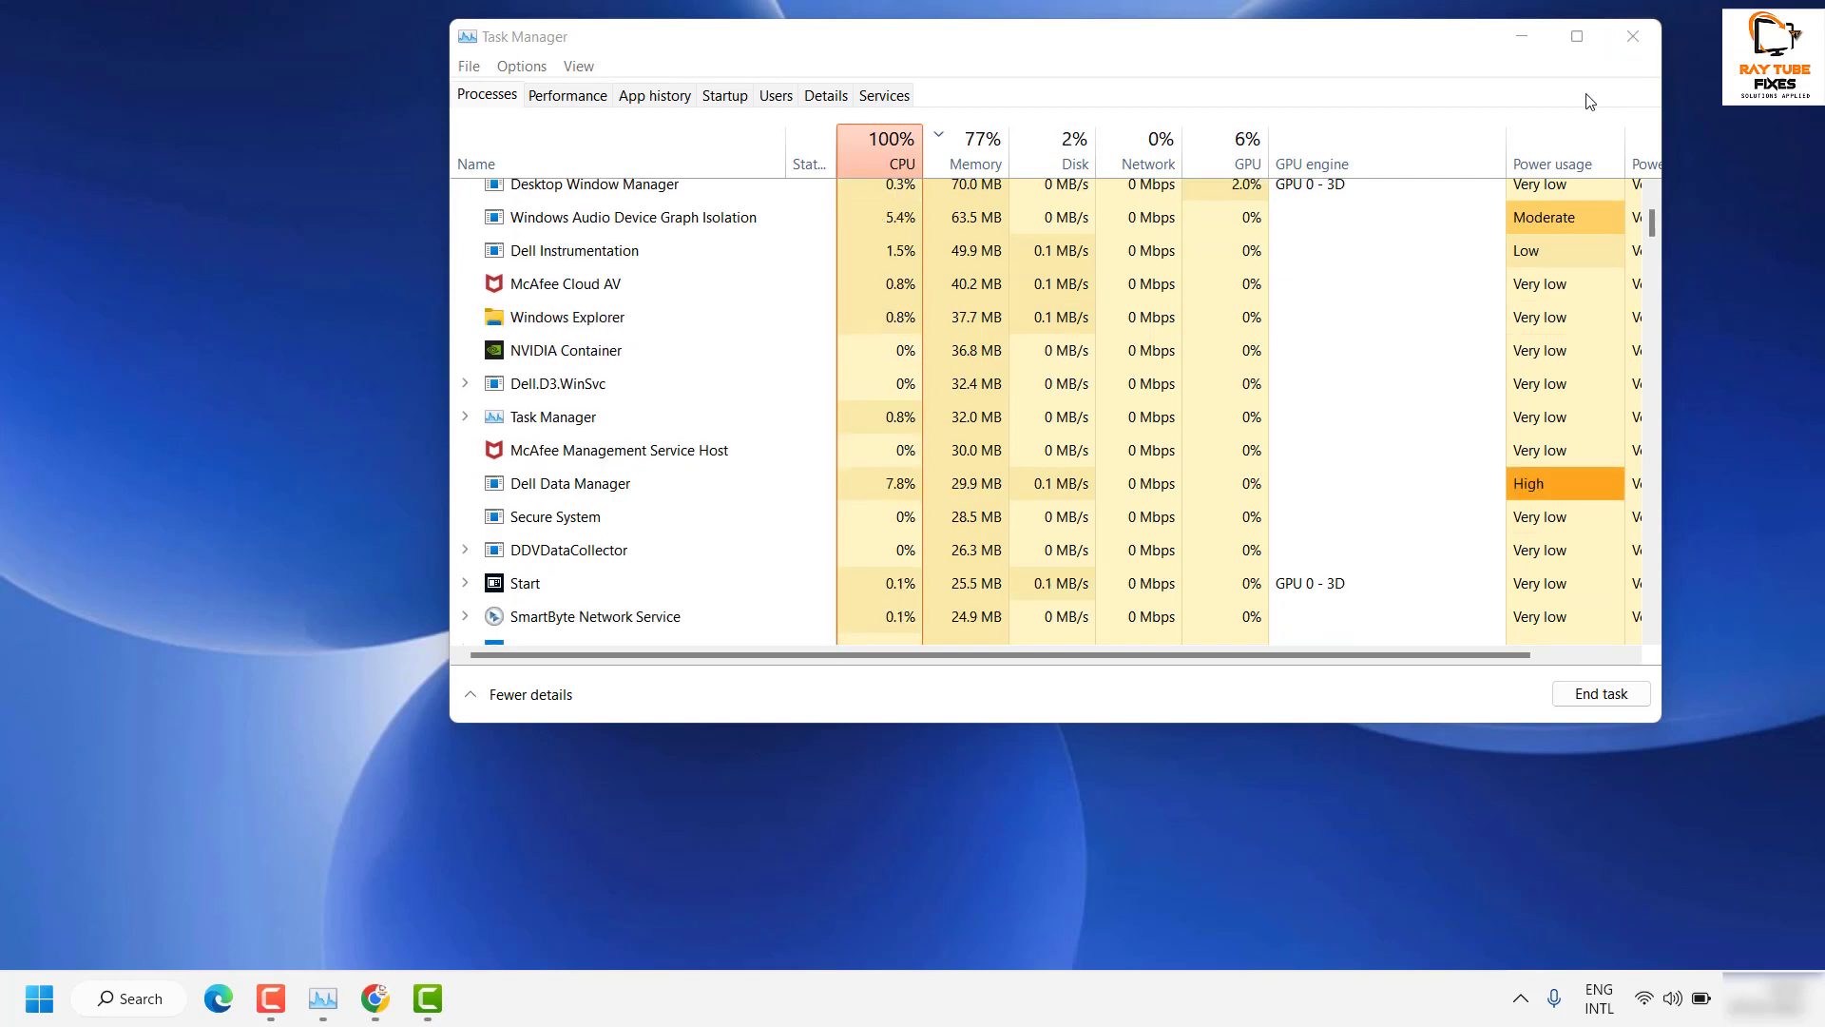
- Close Task Manager and launch Command Prompt as administrator from Windows Search
left_click(1632, 36)
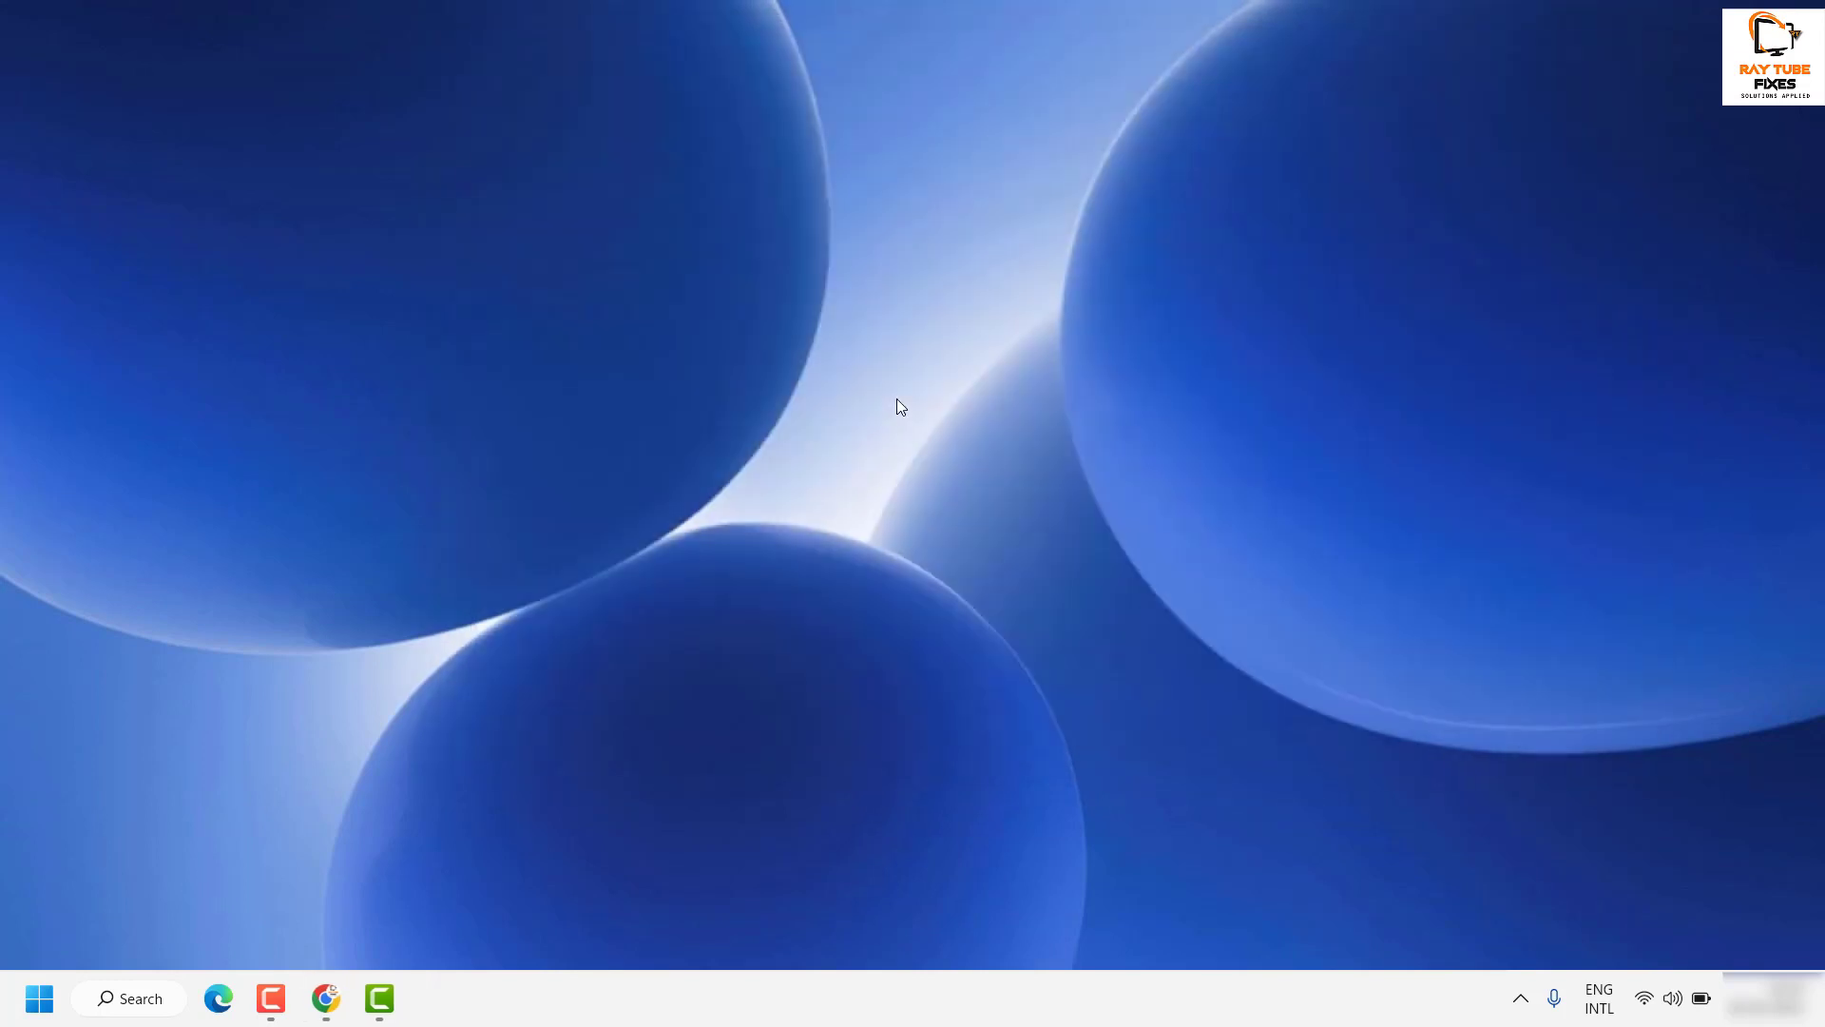
mouse_move(813, 483)
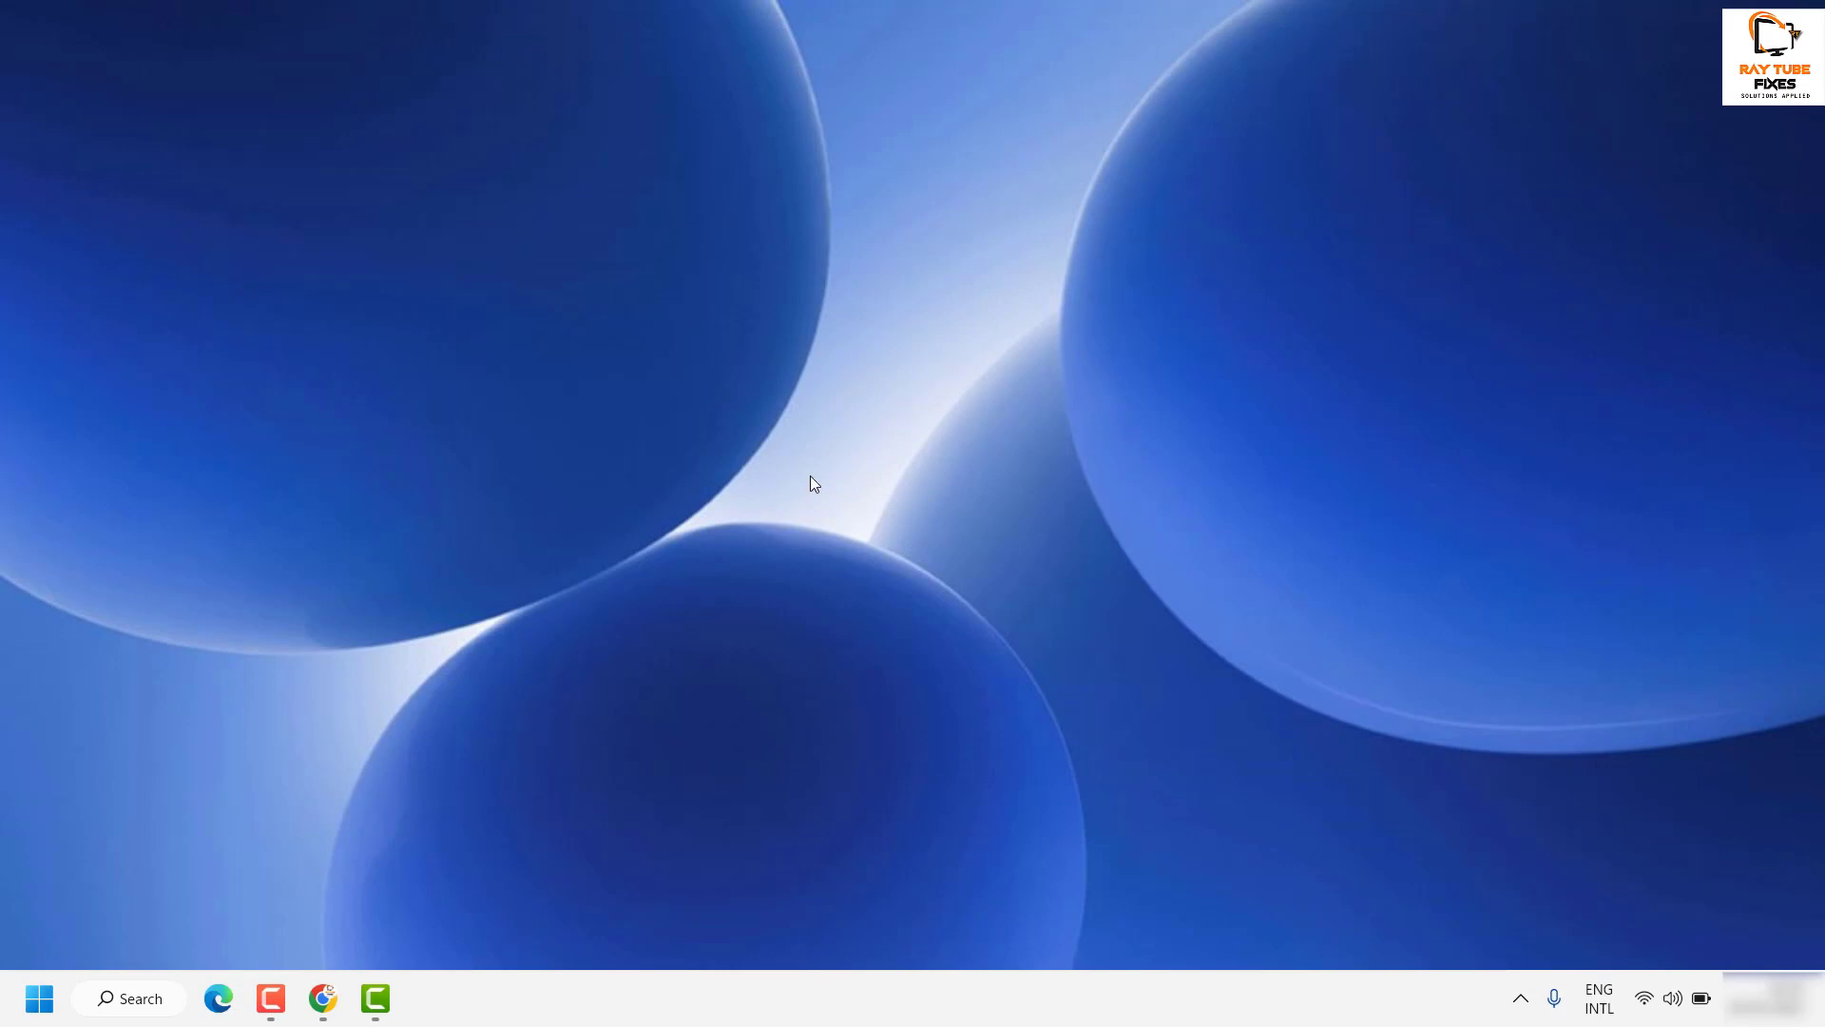
mouse_move(145, 1014)
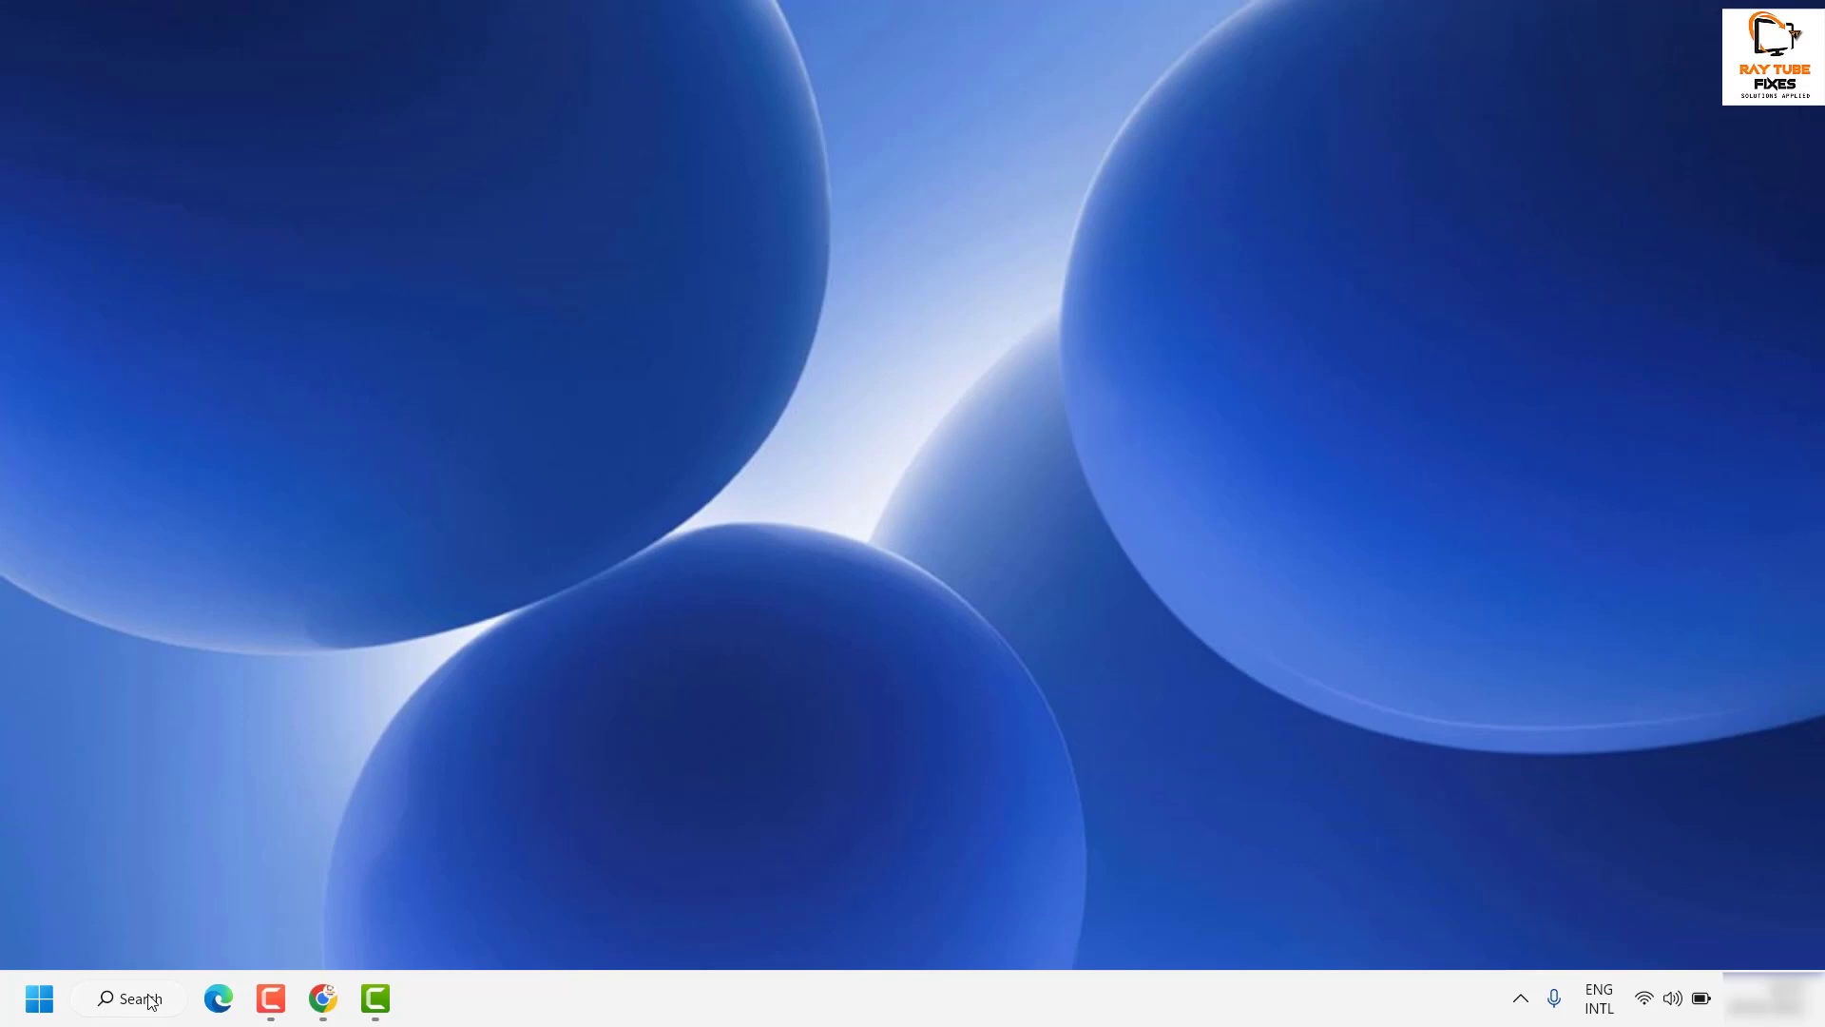
left_click(128, 999)
type("comman")
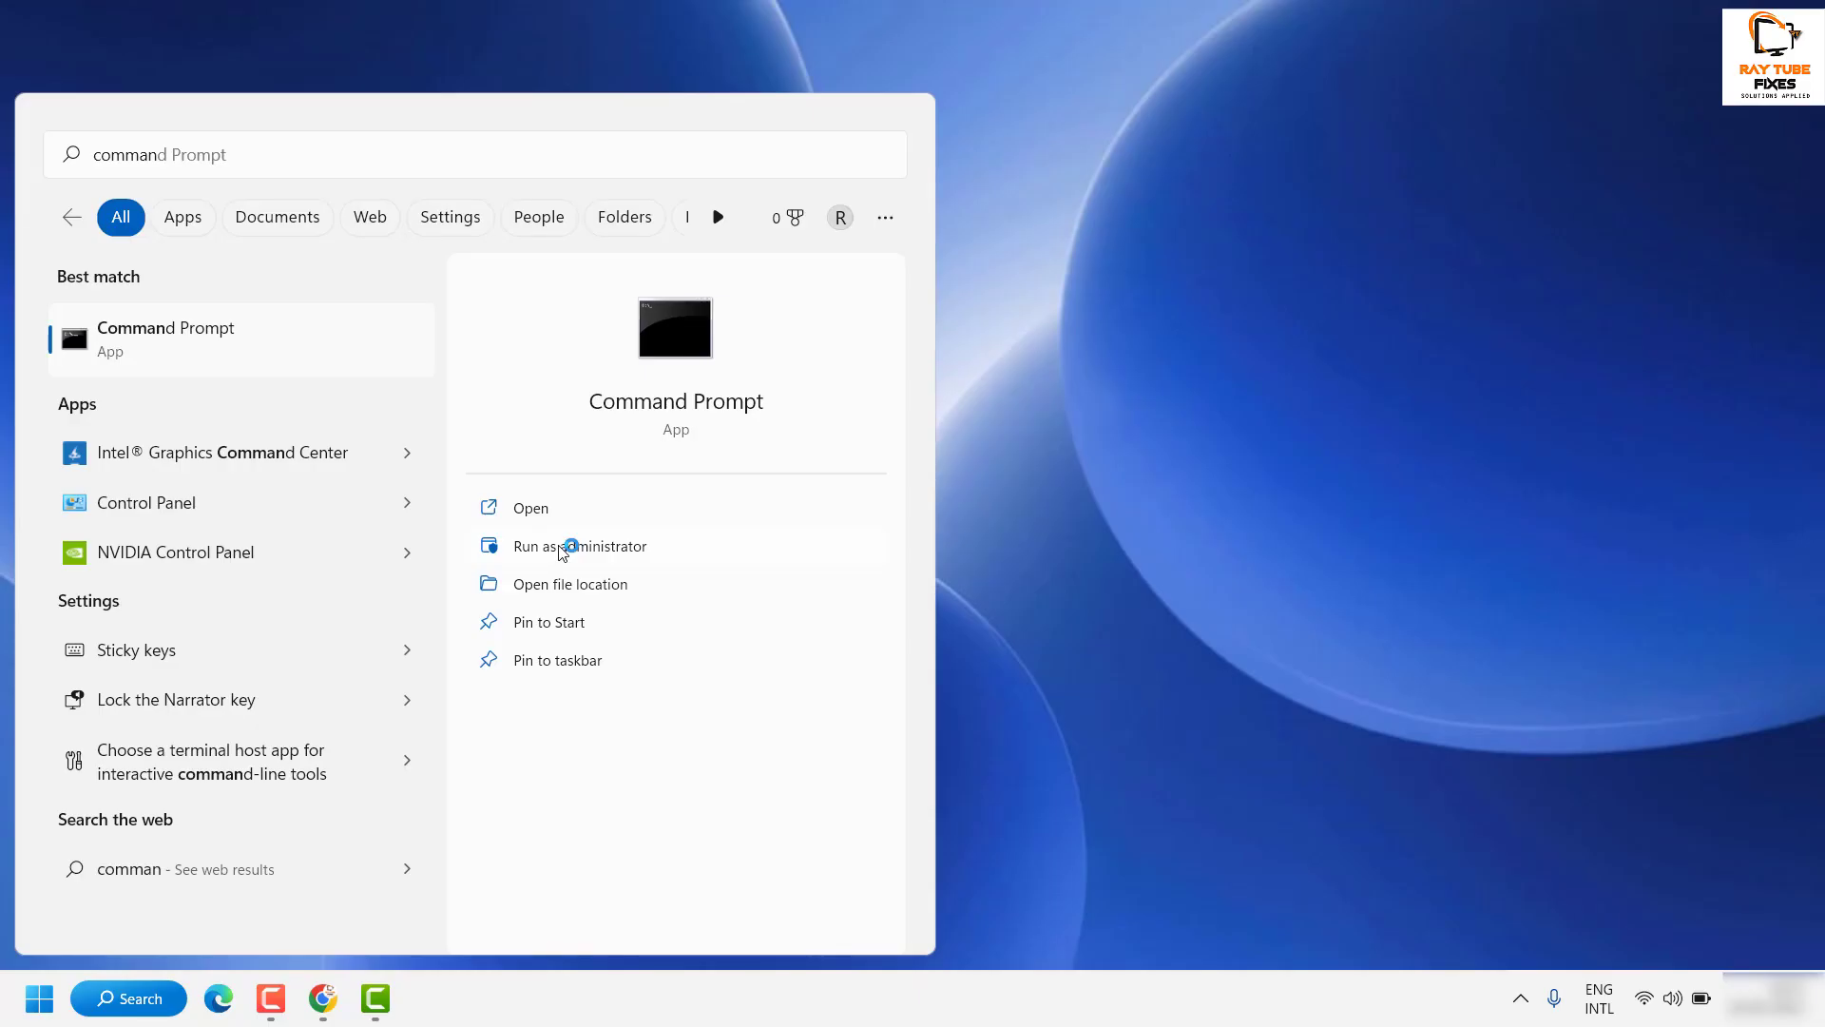
left_click(579, 545)
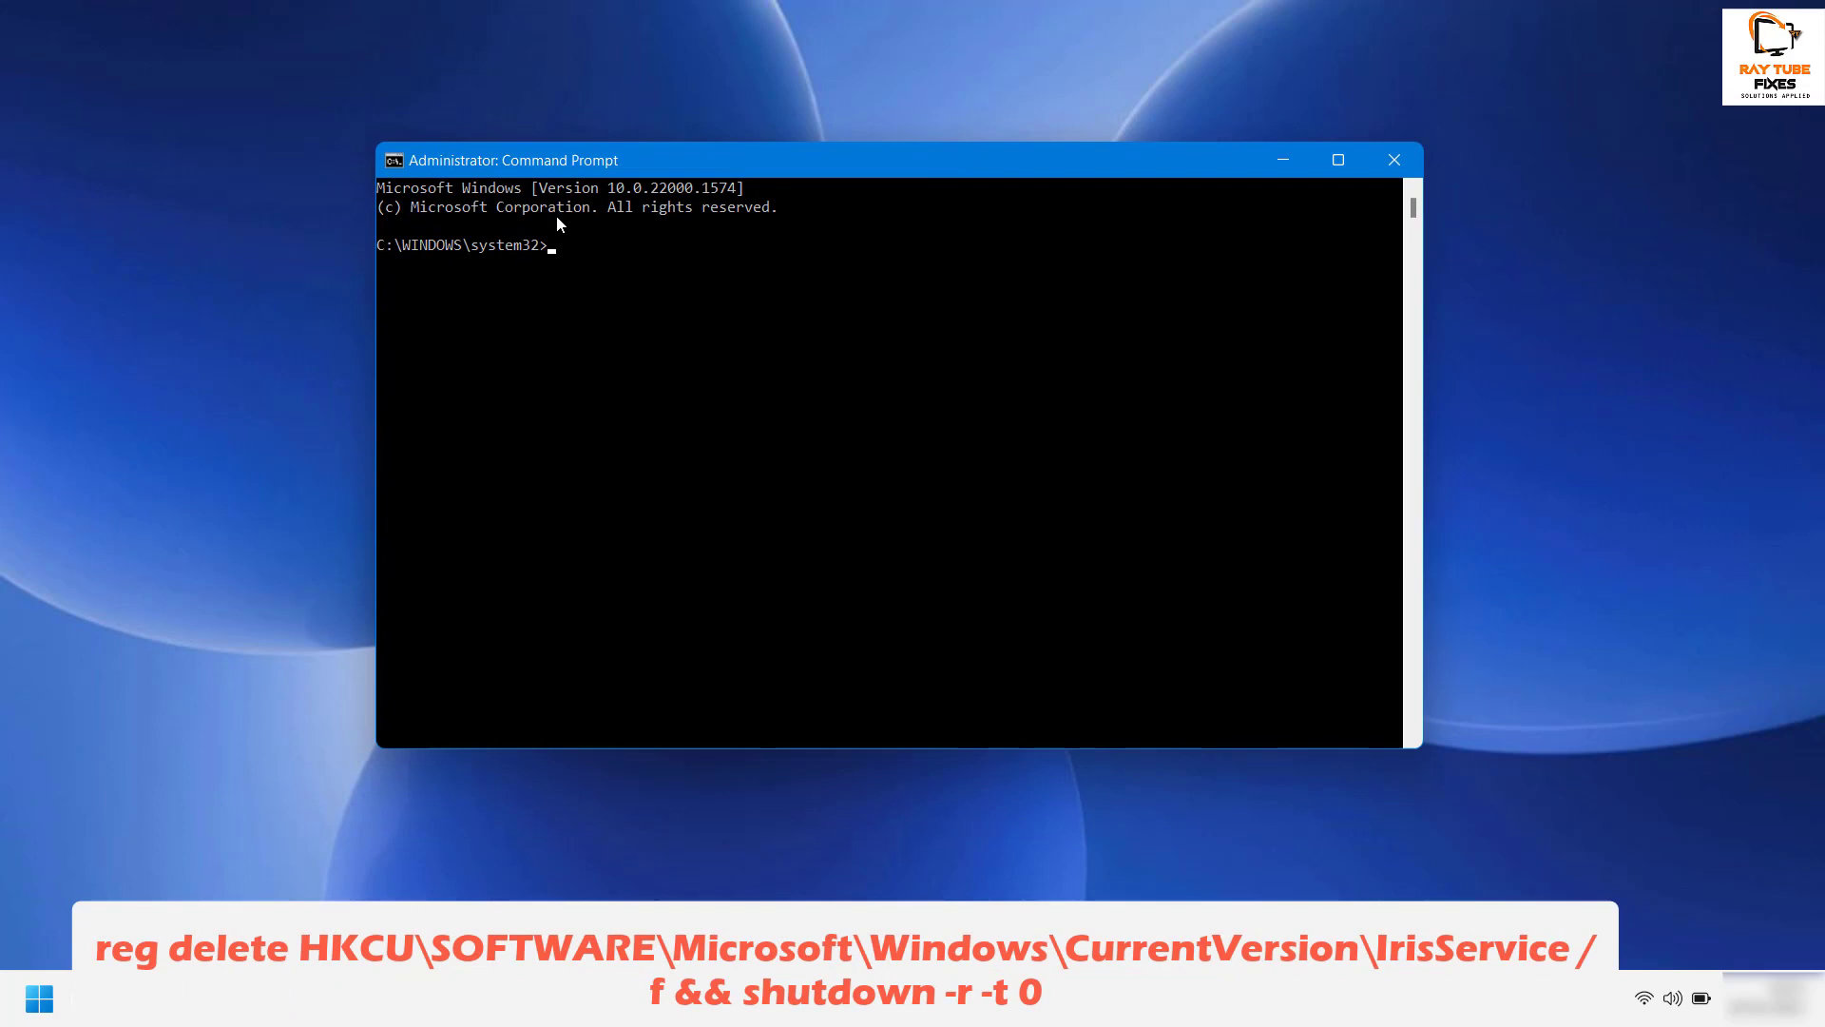
mouse_move(563, 258)
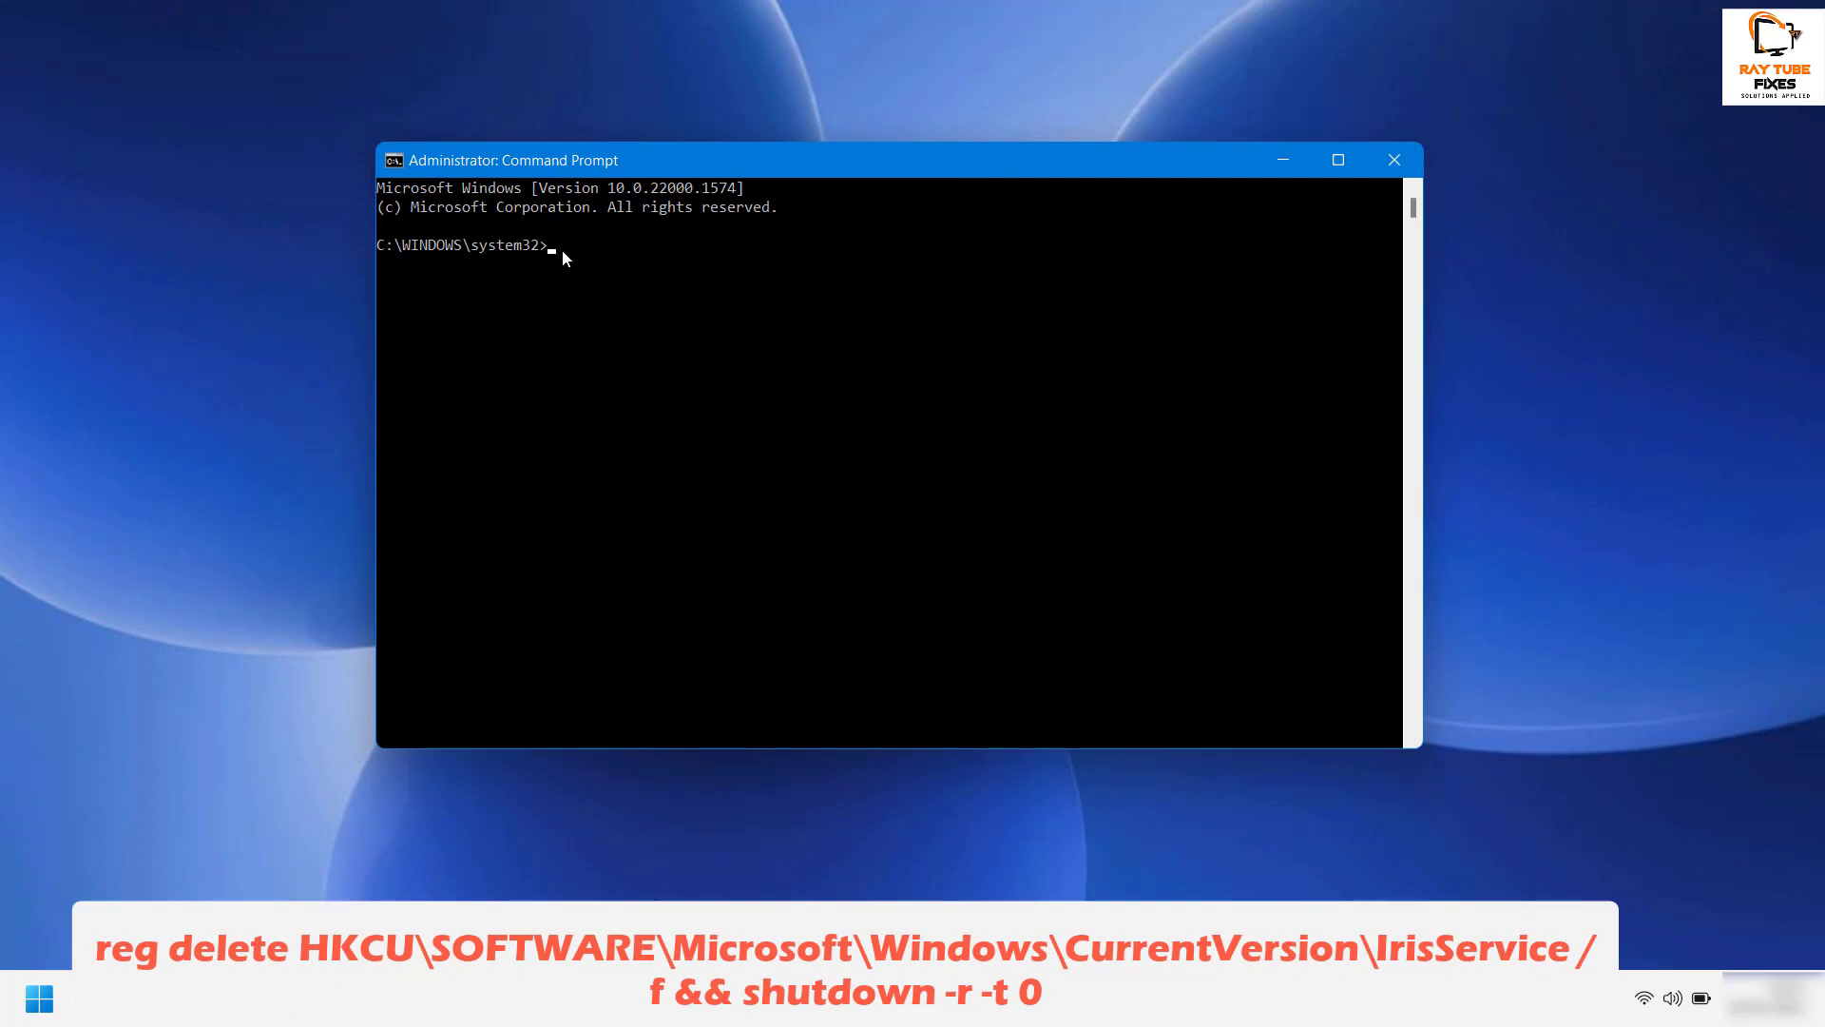
- Type 'reg delete HKCU\SOFTWARE\Microsoft\Windows\CurrentVersion\IrisService /f && shutdown -r -t 0'
type("reg delete HKCU\\SOFTWARE\\Microsoft\\Windows\\CurrentVersion\\IrisService /f && shutdown -r -t 0")
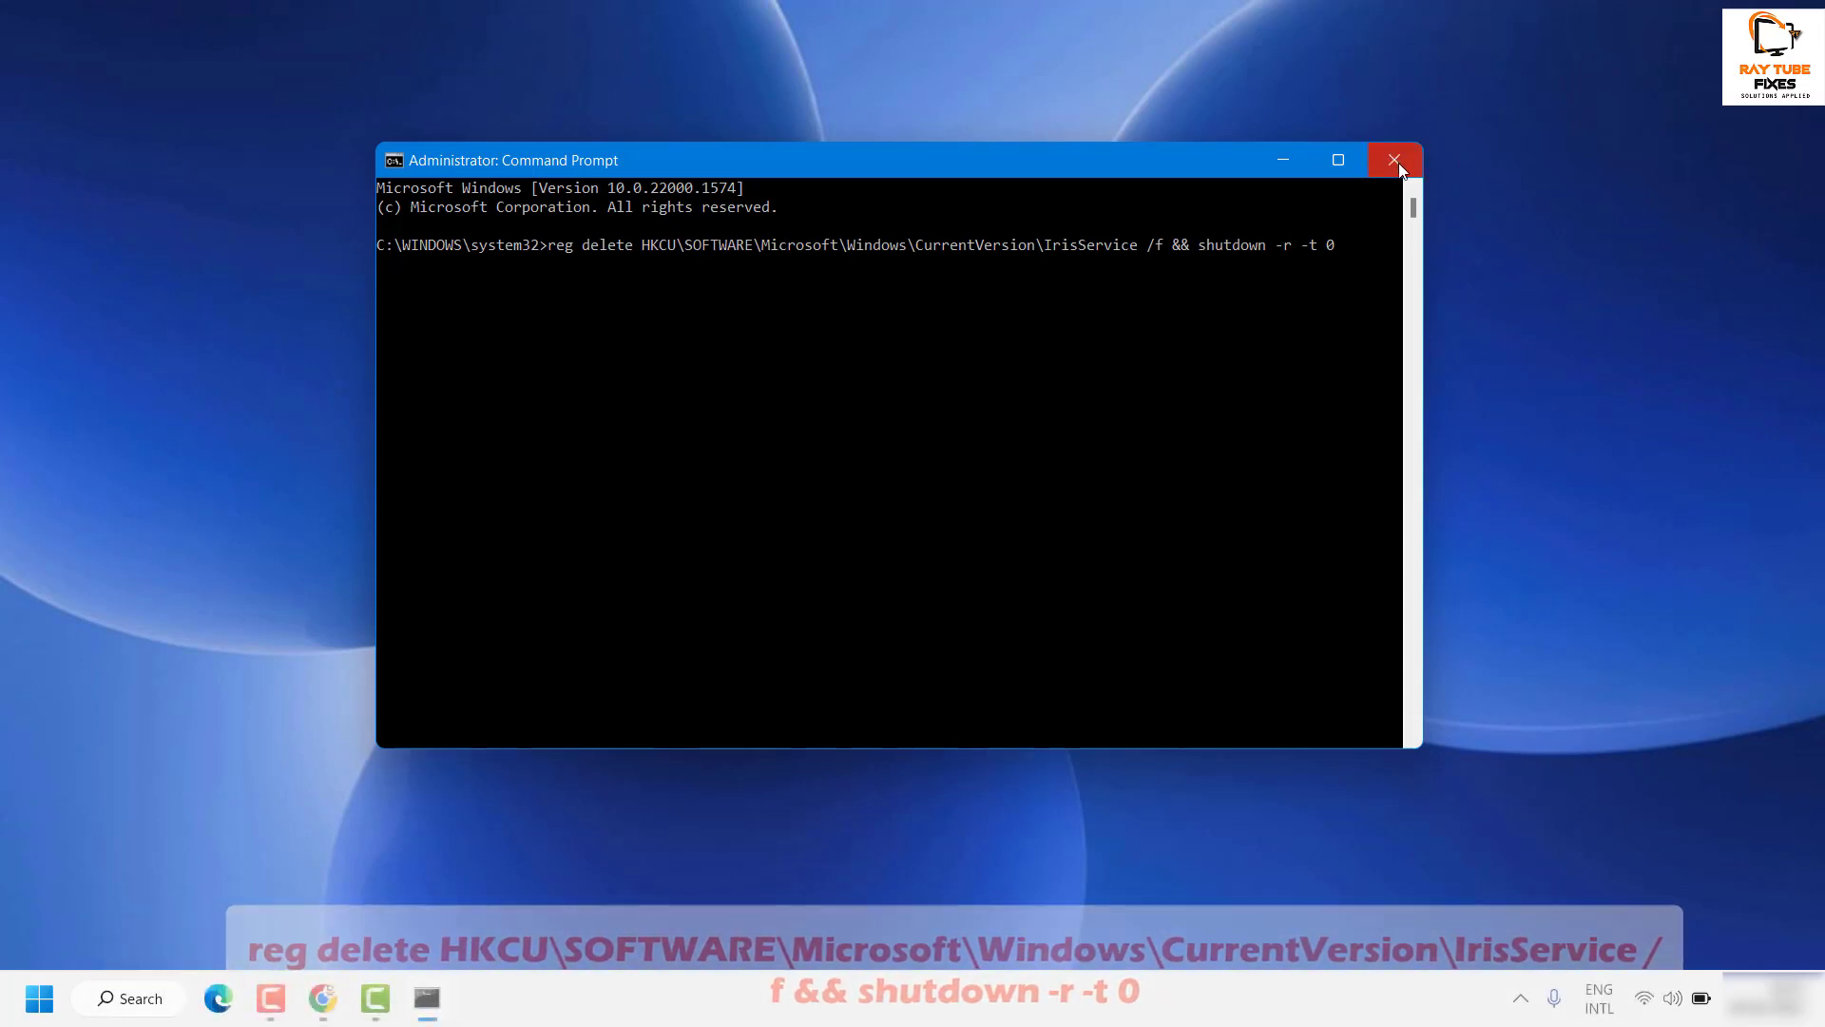
mouse_move(1395, 160)
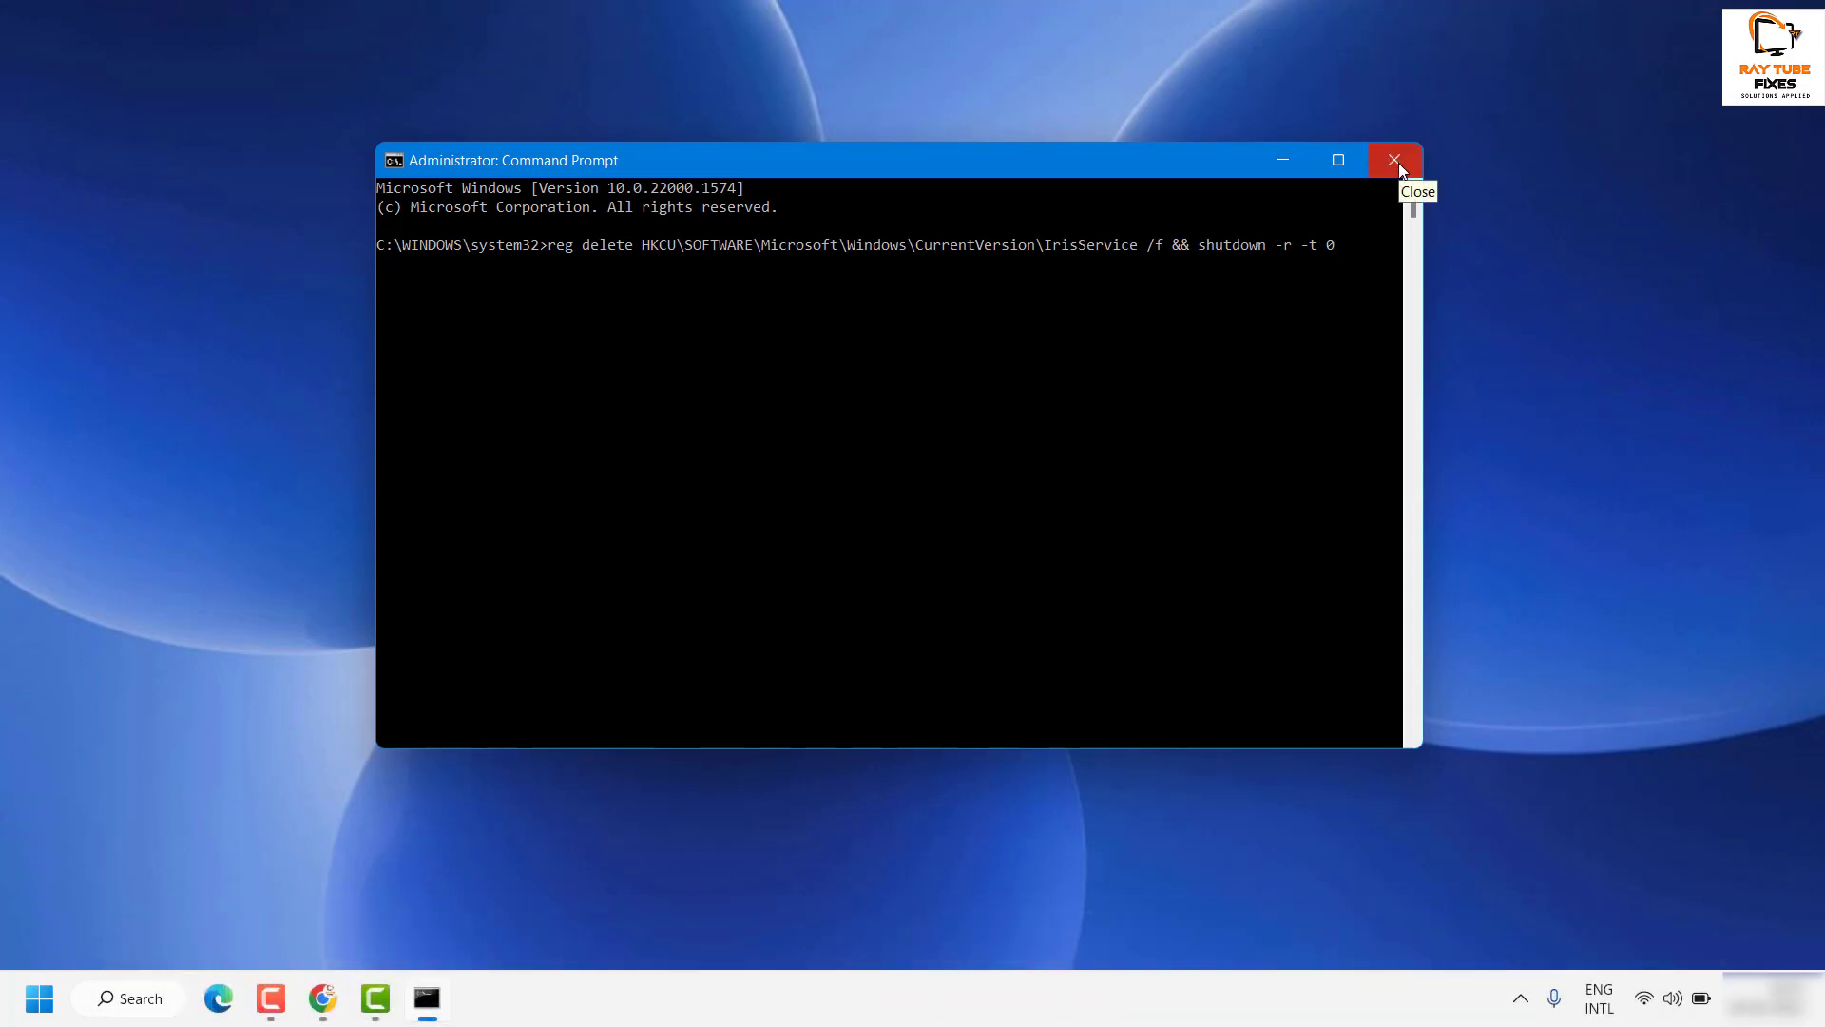